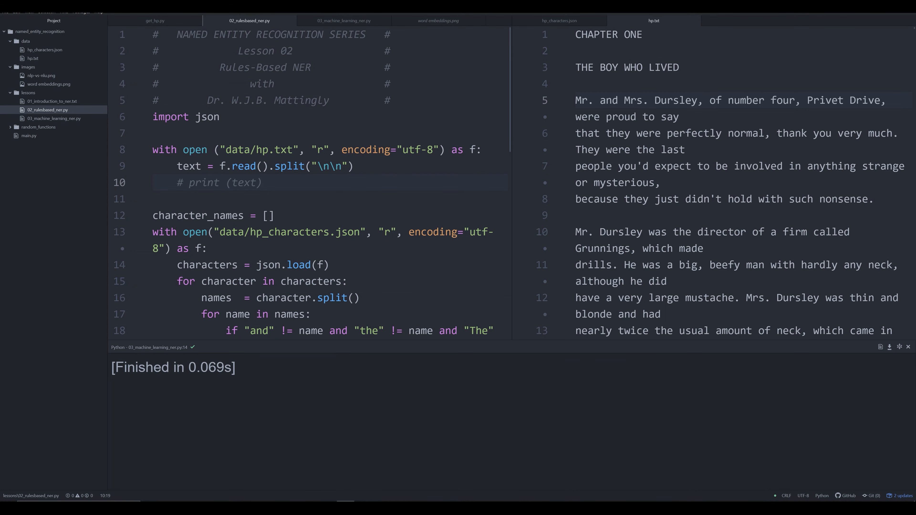
pyautogui.moveTo(509, 51)
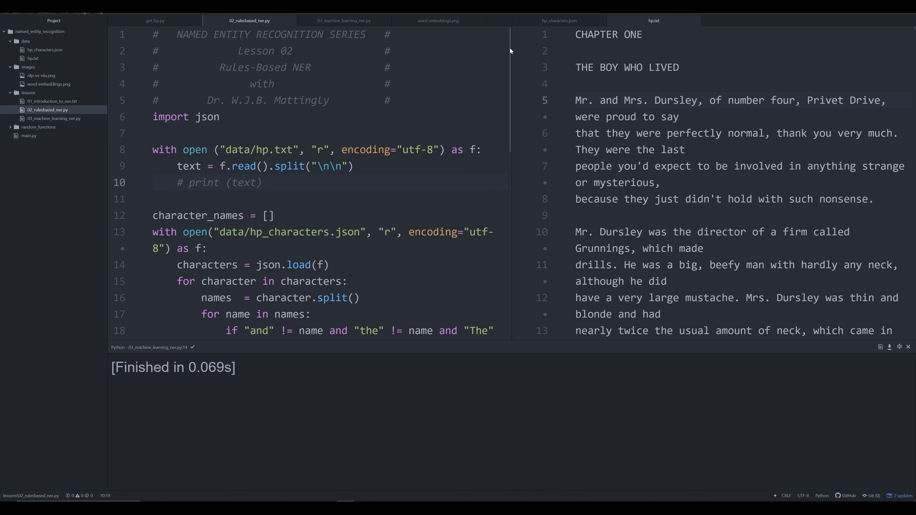
# Review the rules-based NER script 02_rulesbased_ner.py by scrolling through it.
pyautogui.click(263, 182)
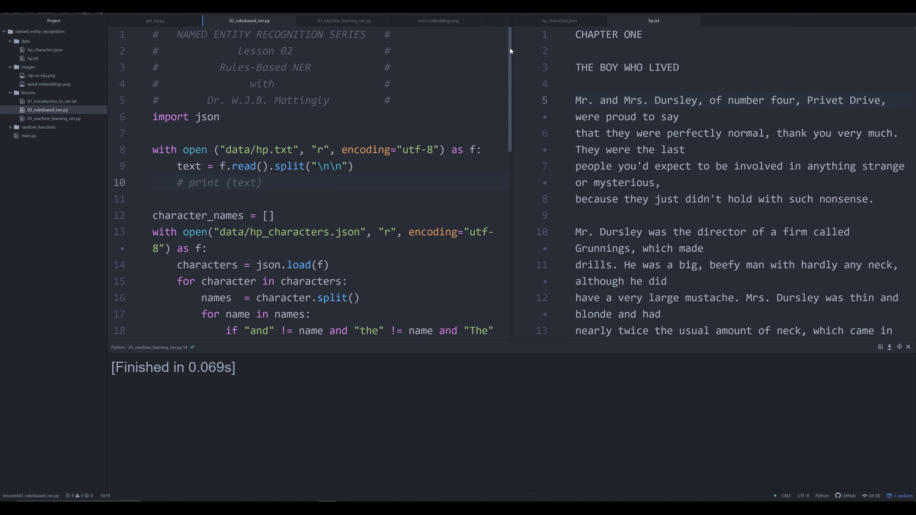
pyautogui.click(262, 183)
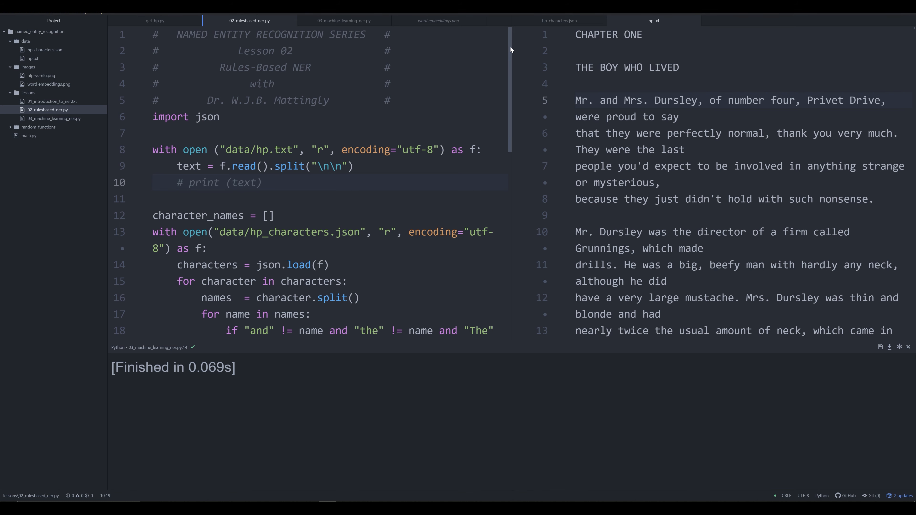
pyautogui.scroll(-3)
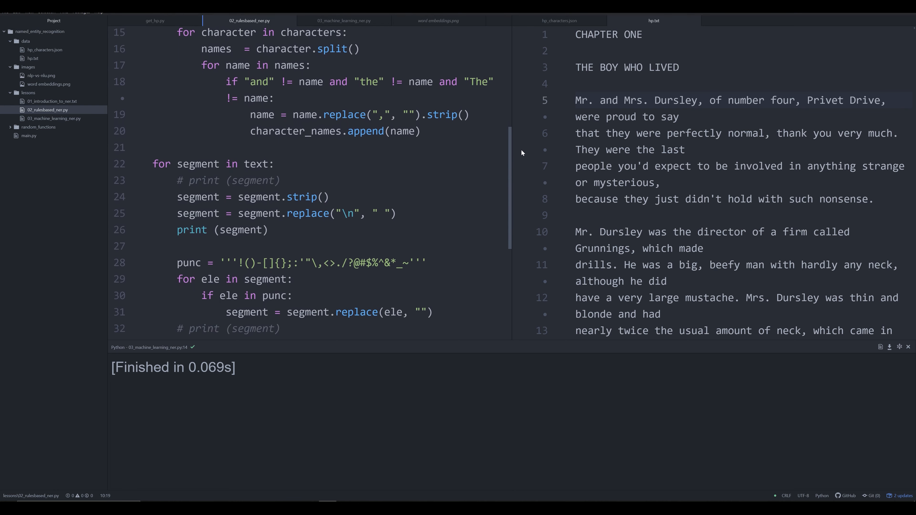
pyautogui.scroll(-3)
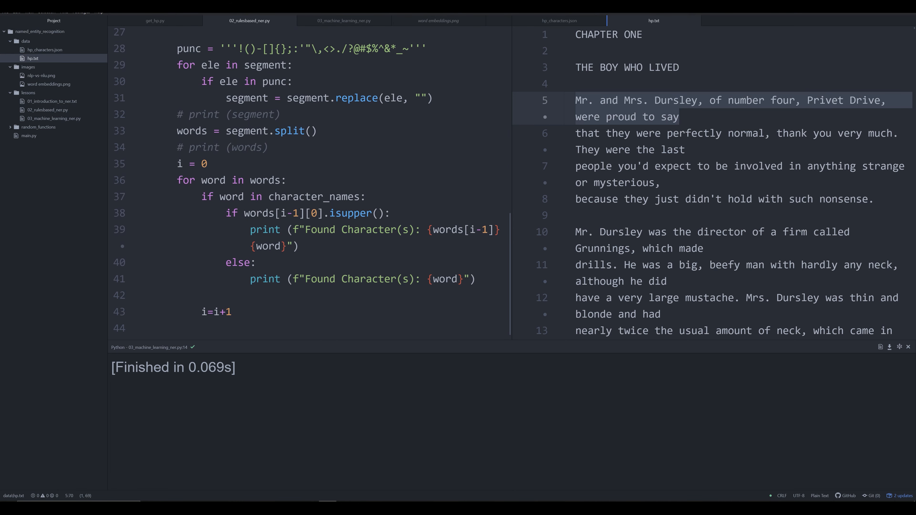
pyautogui.click(679, 116)
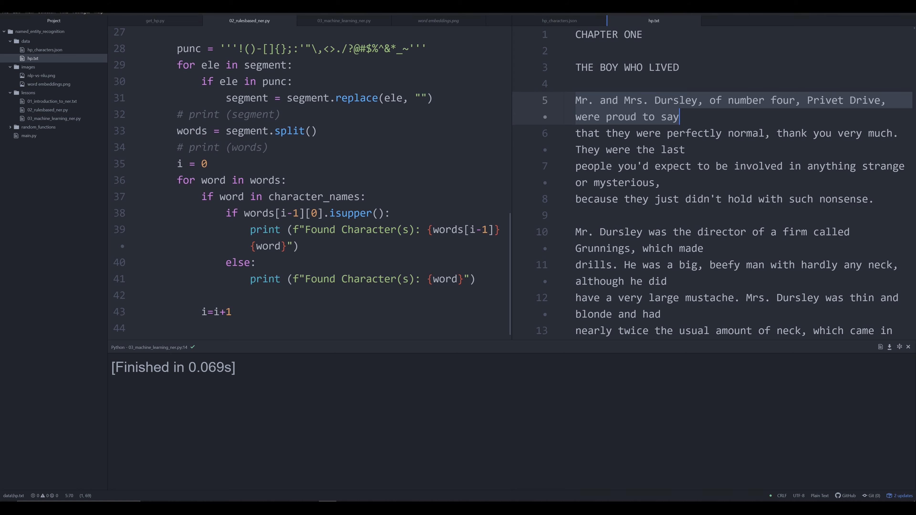
# Show hp_characters.json with the Harry Potter character names in the right pane.
pyautogui.click(557, 21)
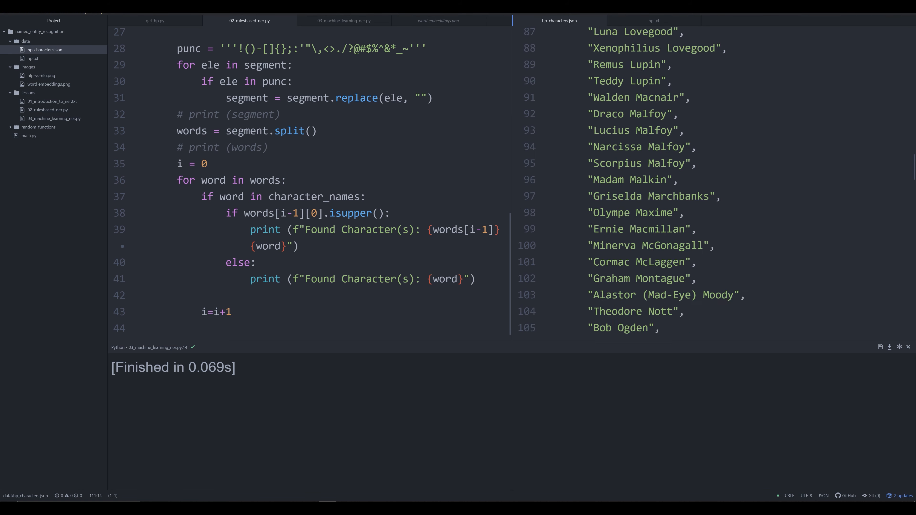
pyautogui.scroll(3)
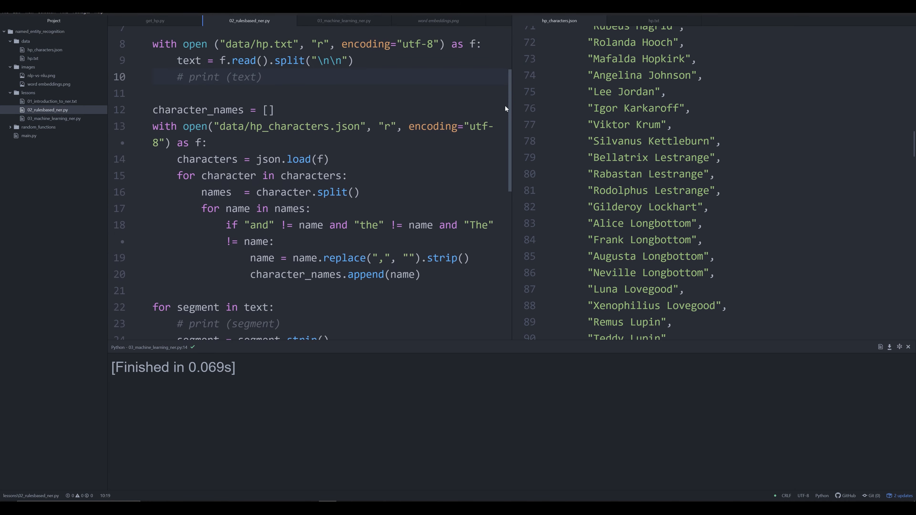
pyautogui.scroll(-3)
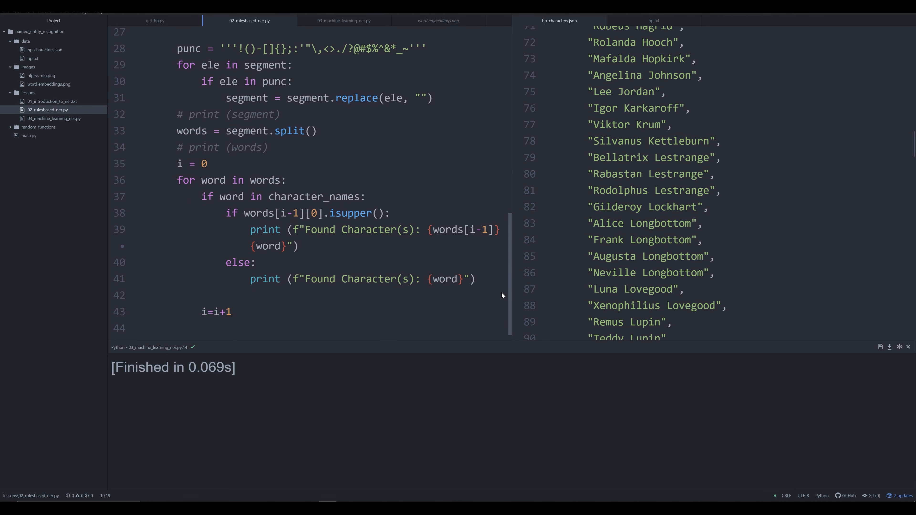
pyautogui.scroll(3)
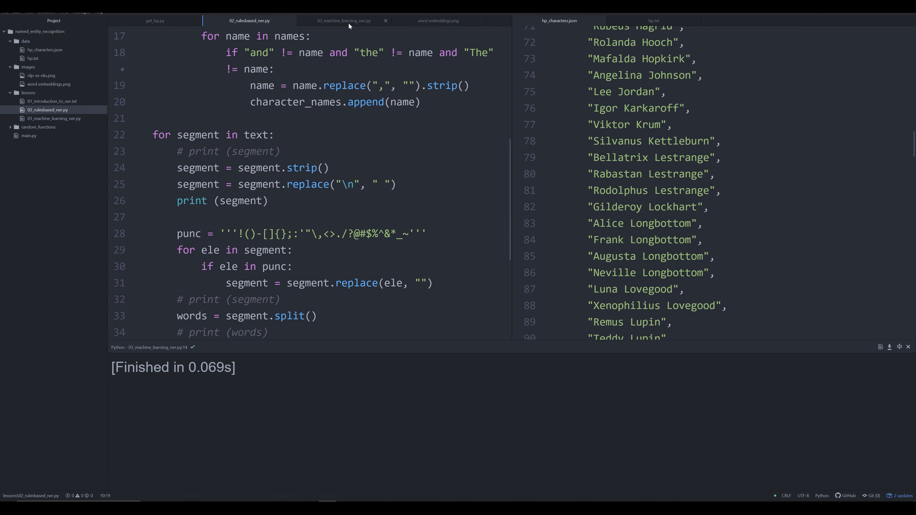
pyautogui.moveTo(343, 20)
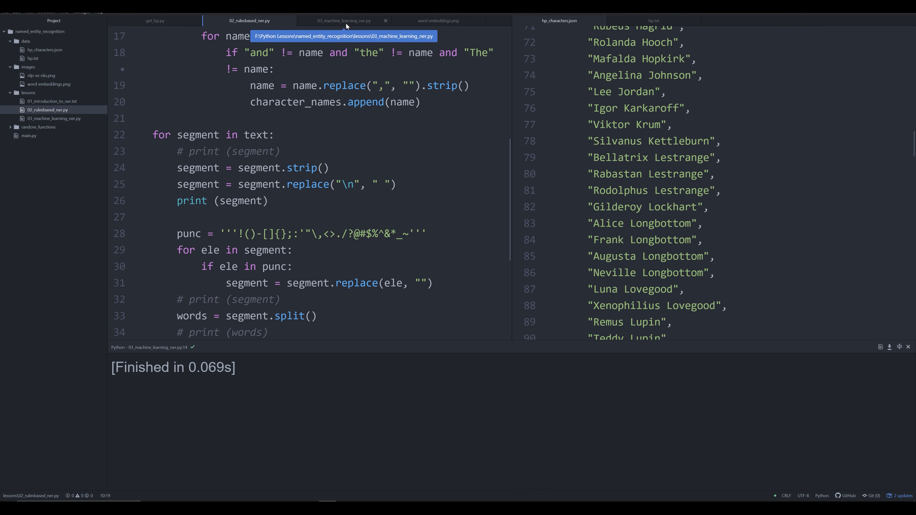
# Switch to 03_machine_learning_ner.py and place the cursor on empty line 6.
pyautogui.click(343, 20)
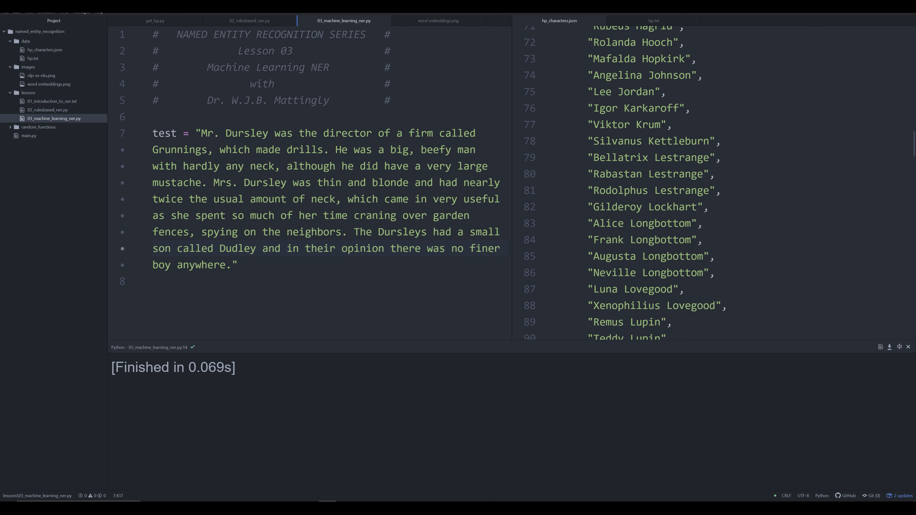
pyautogui.click(153, 117)
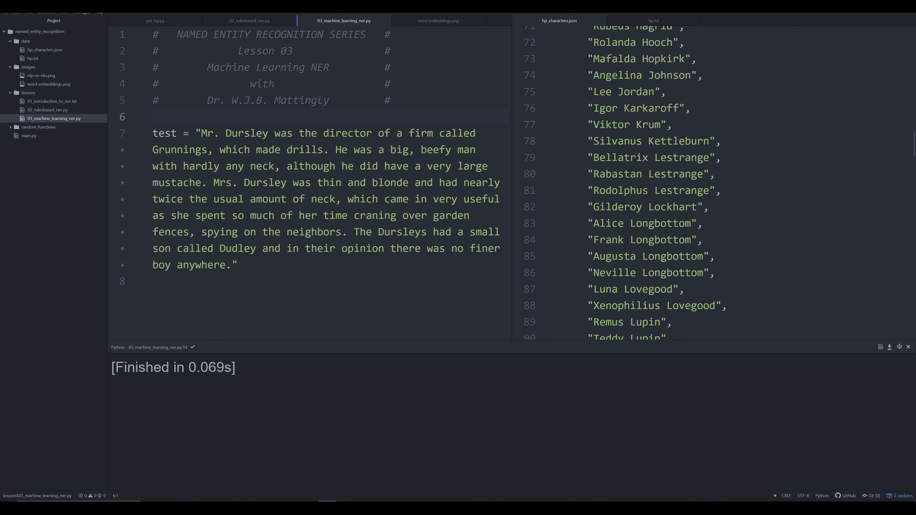
pyautogui.click(153, 115)
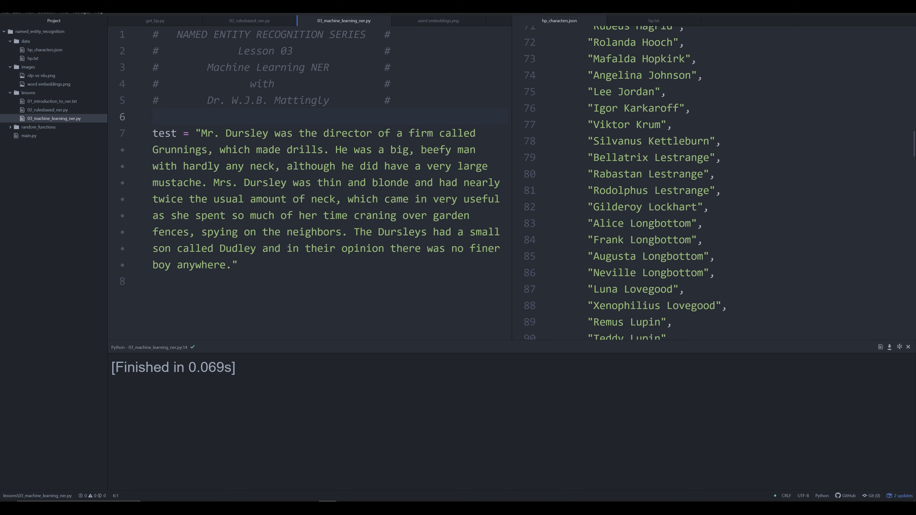
pyautogui.click(153, 117)
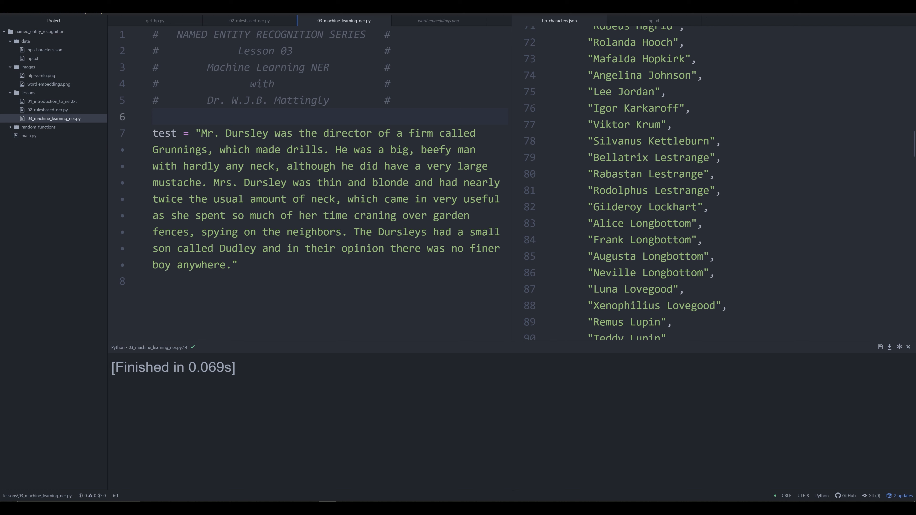
pyautogui.click(153, 117)
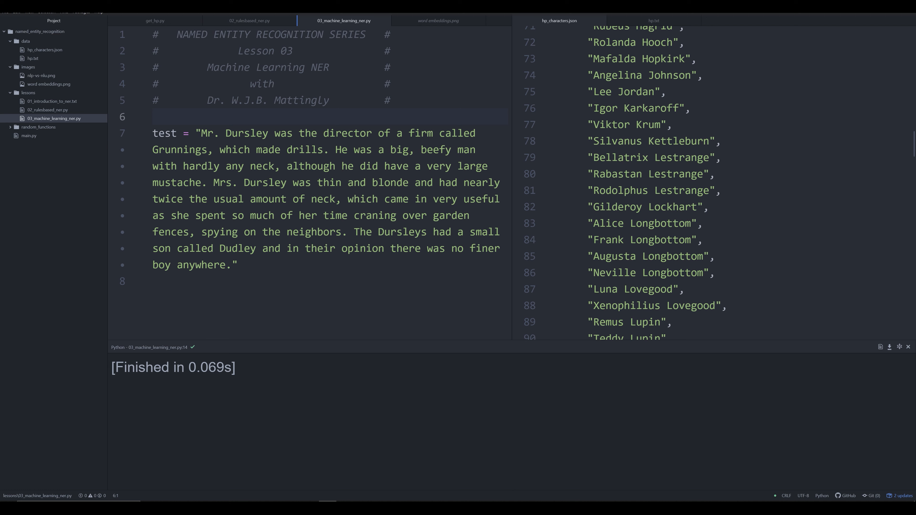
pyautogui.click(153, 115)
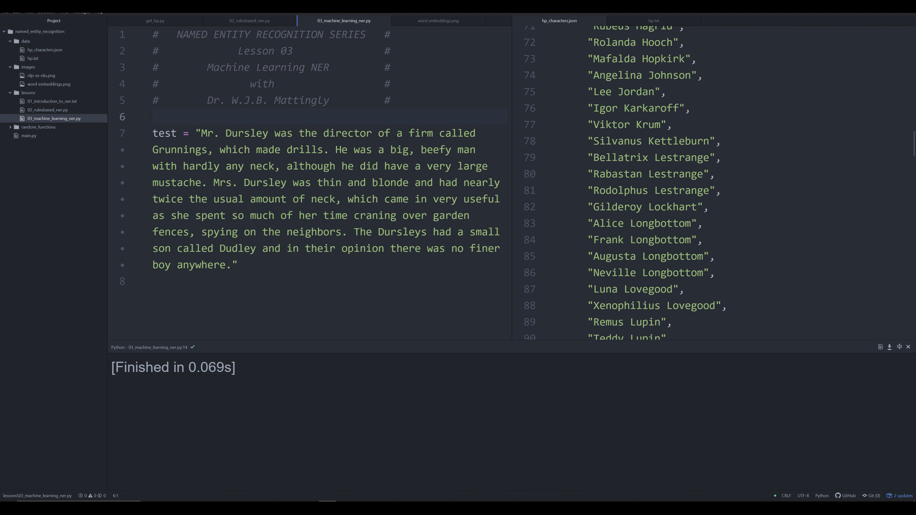
pyautogui.click(152, 116)
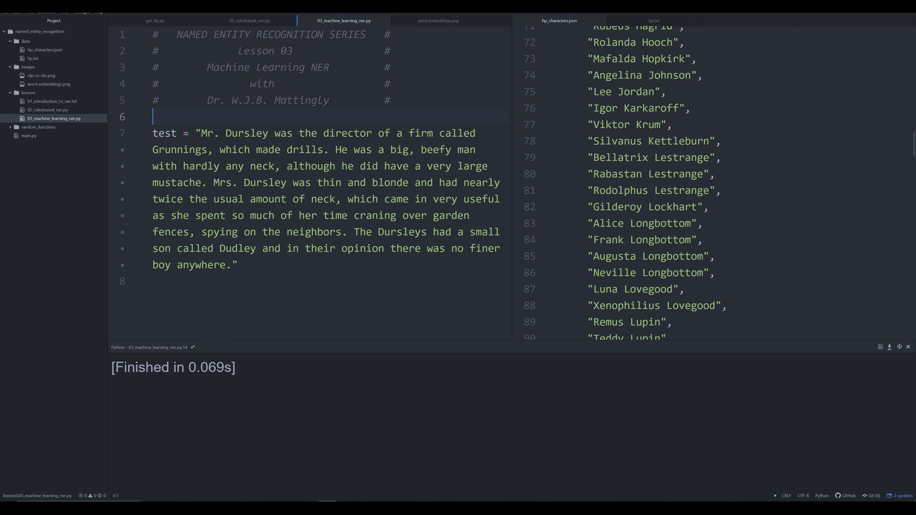
# Add 'import spacy' on line 6 and a new blank line after the test passage.
pyautogui.write('i')
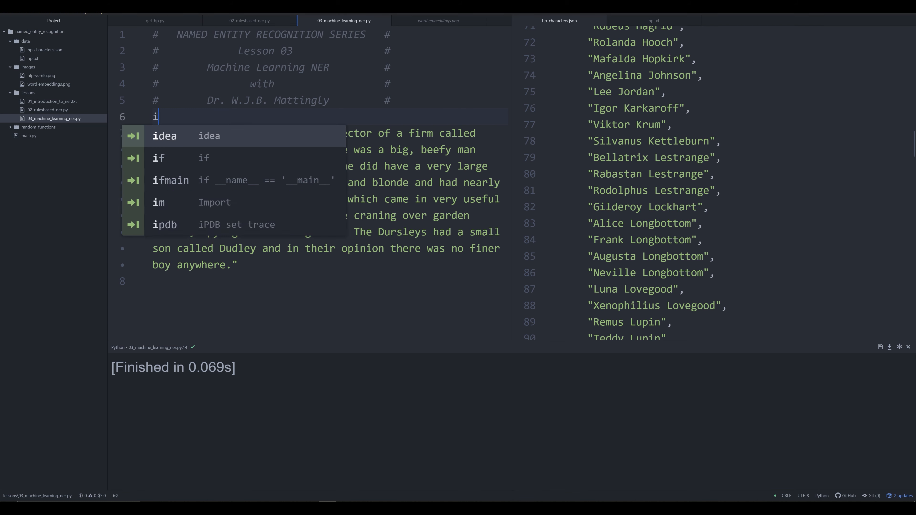
pyautogui.write('mport spacy')
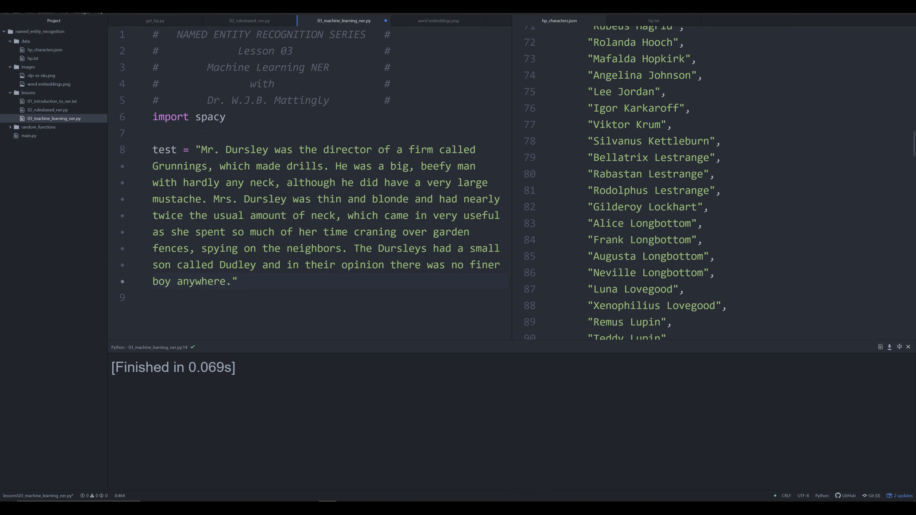
pyautogui.click(153, 117)
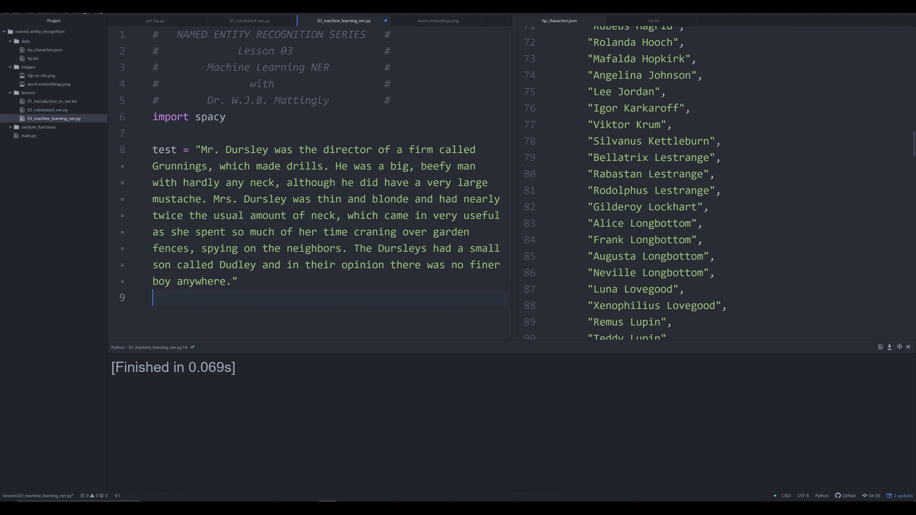
pyautogui.press('Return')
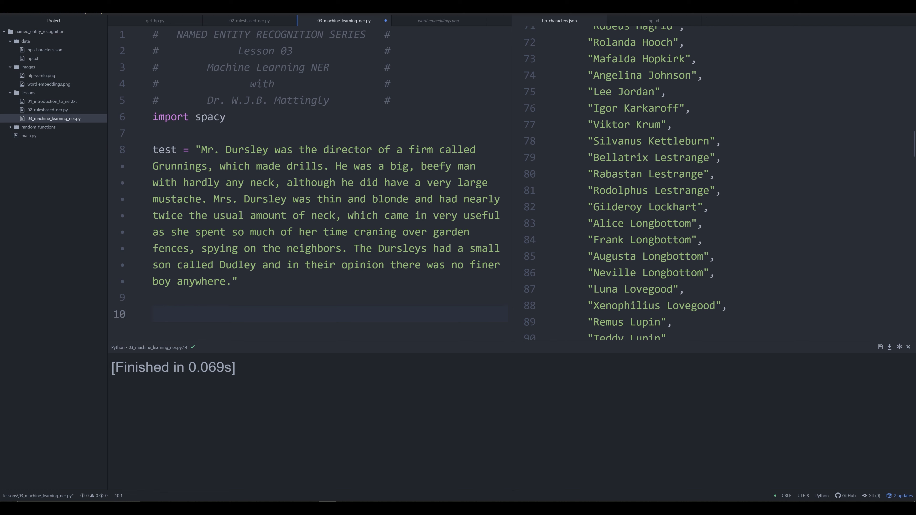
# Write nlp = spacy.load("en_core_web_lg") on line 10 and start line 11.
pyautogui.write('nlp =')
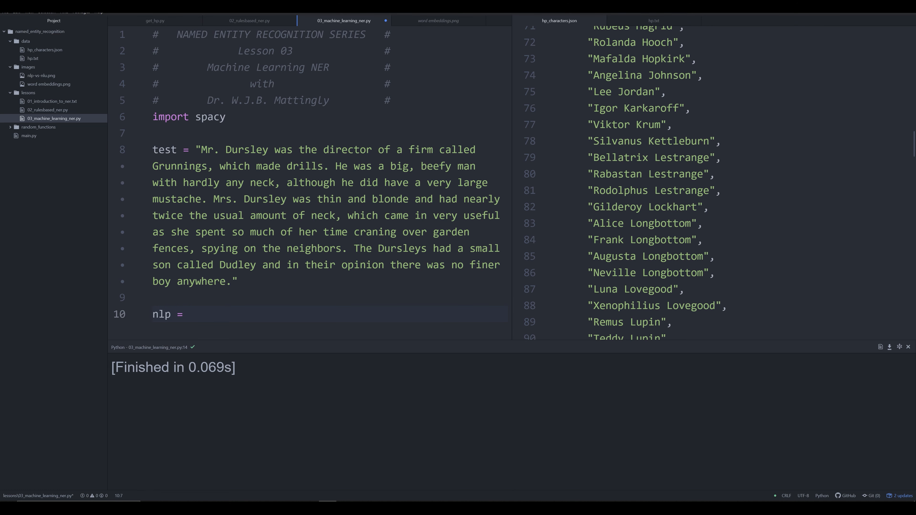
pyautogui.write('spacy.load')
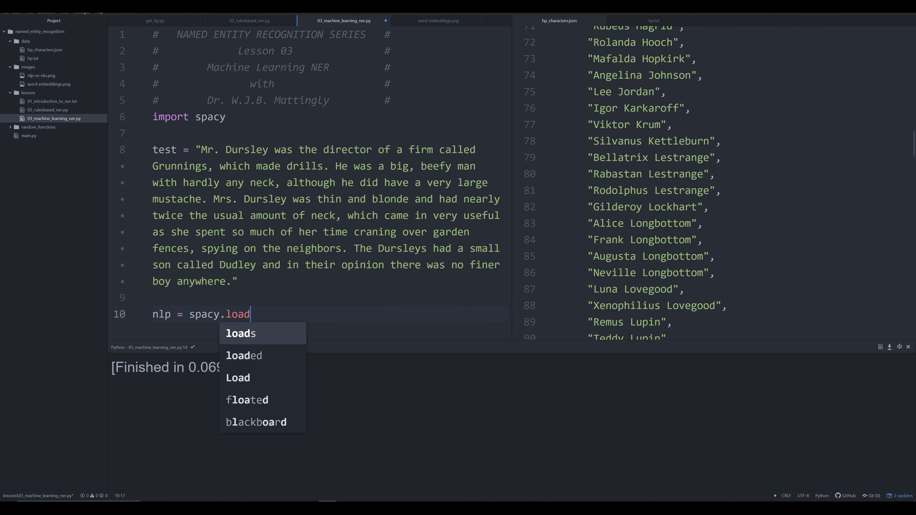
pyautogui.write('("en")')
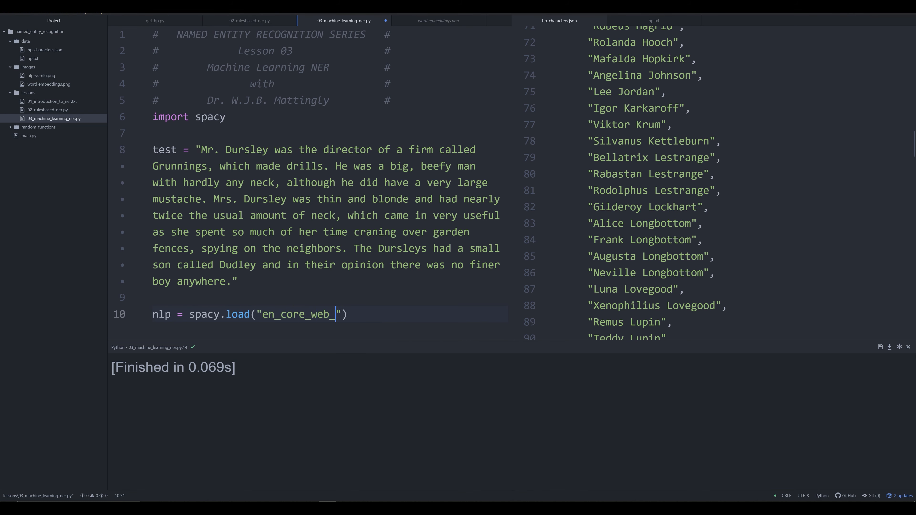
pyautogui.write('lg')
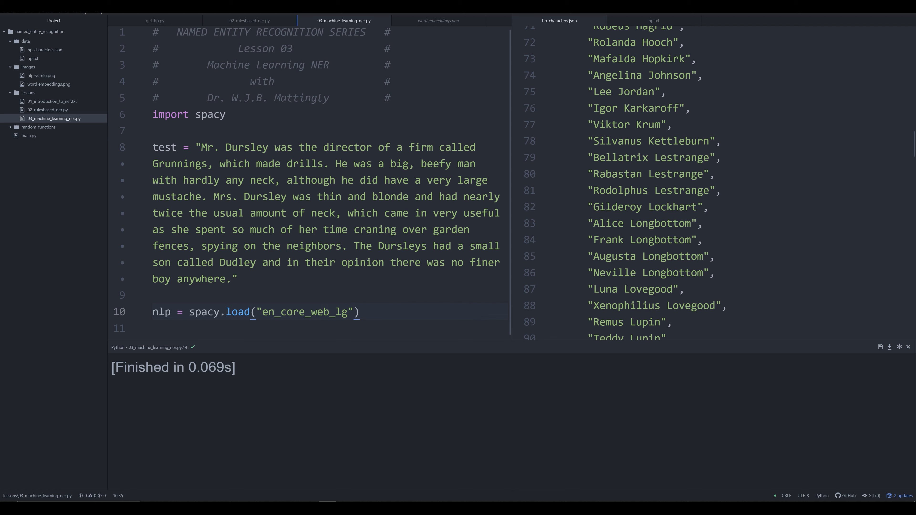
pyautogui.click(359, 312)
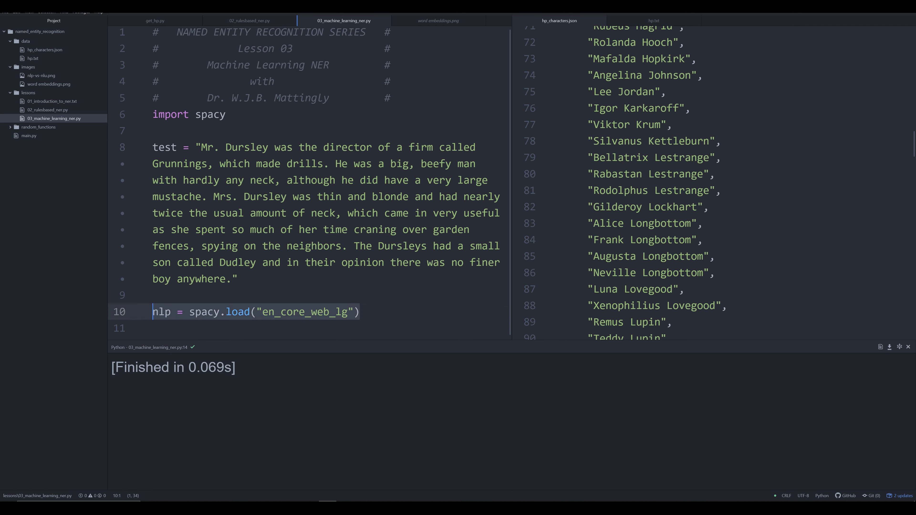
pyautogui.click(360, 311)
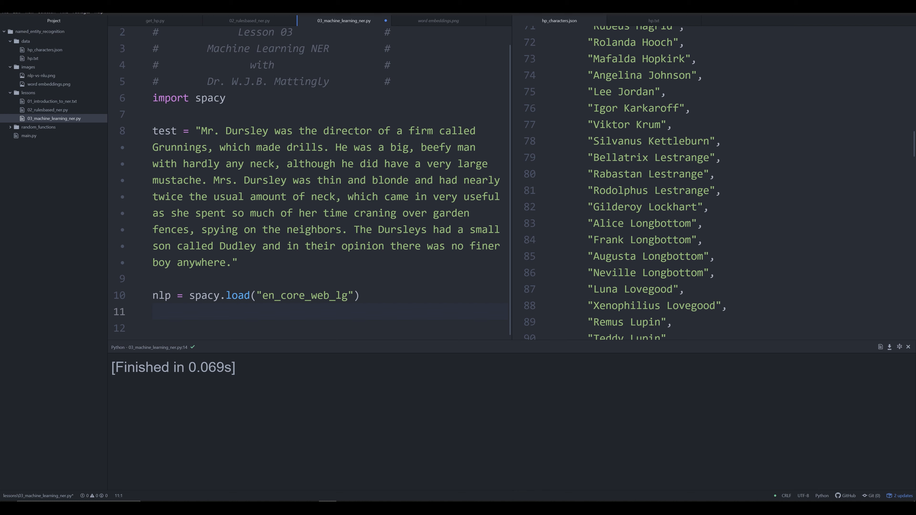
pyautogui.click(153, 312)
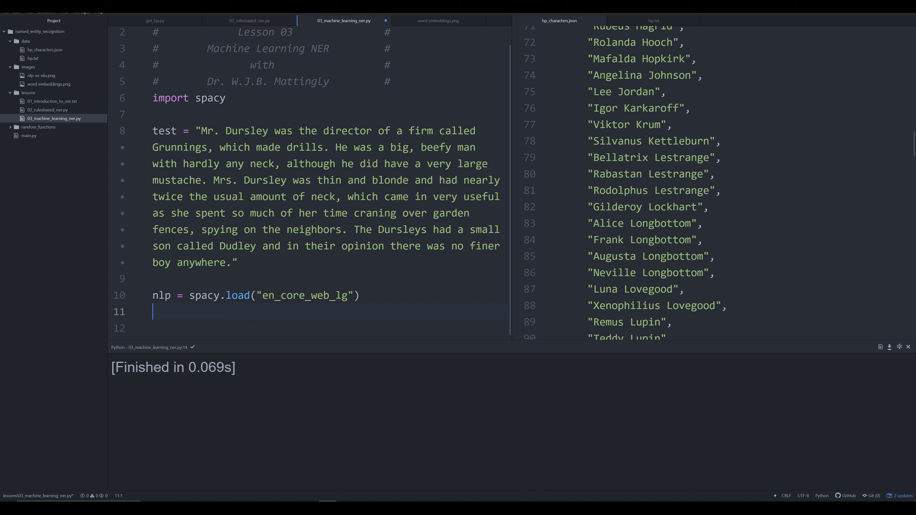
# Write doc = nlp(test) on line 11 and move to the blank line 12.
pyautogui.write('doc')
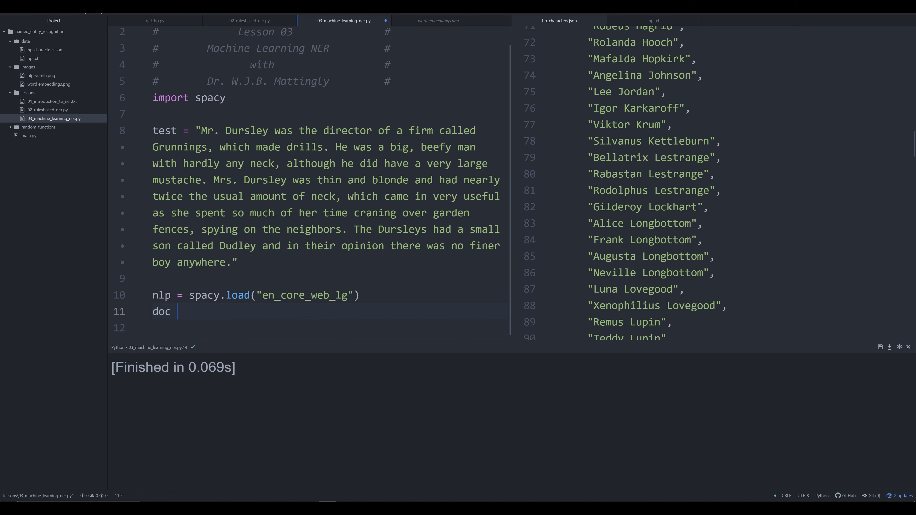
pyautogui.write('= nlp')
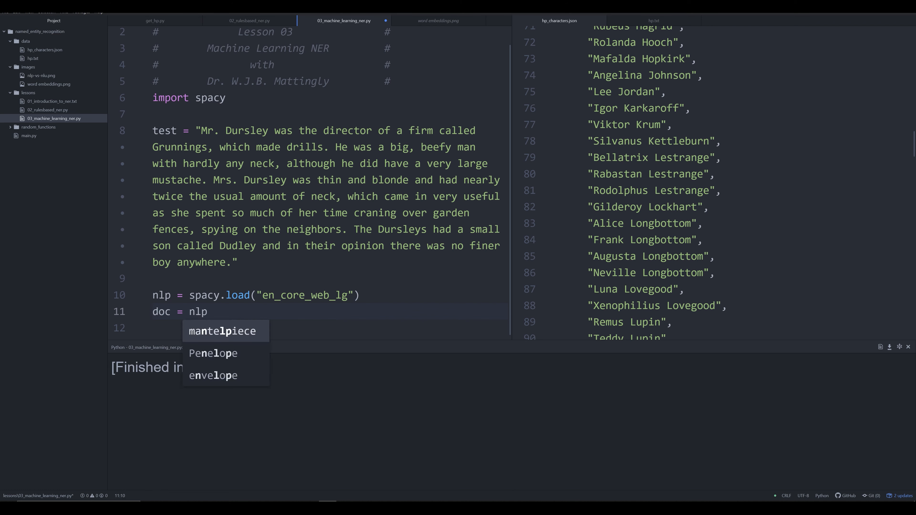
pyautogui.write('(tes')
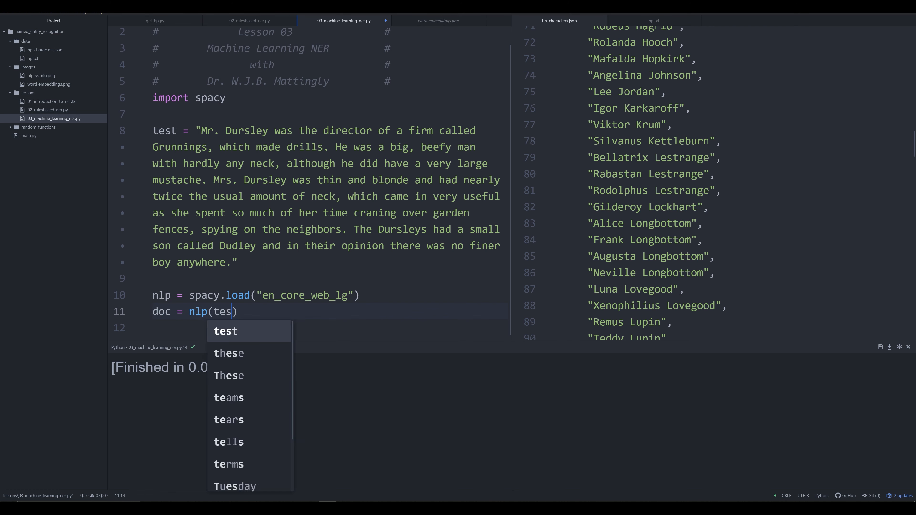
pyautogui.click(225, 330)
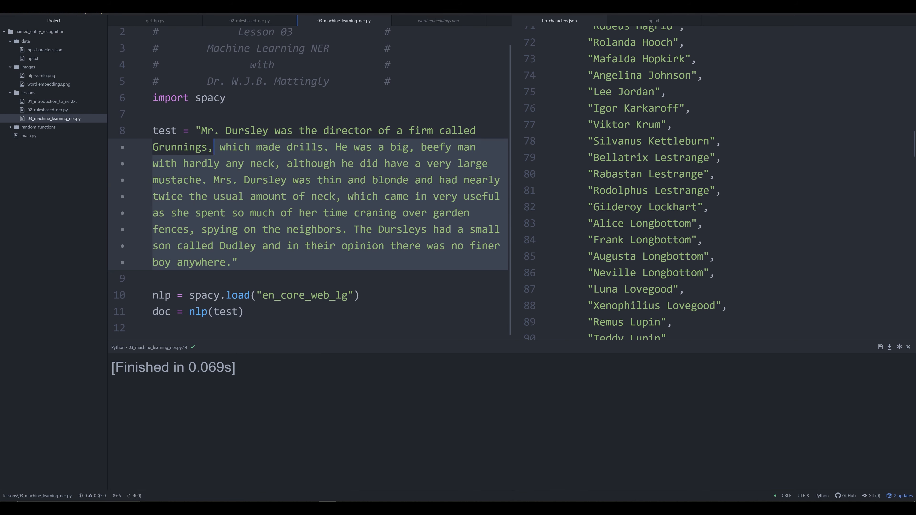
pyautogui.click(244, 311)
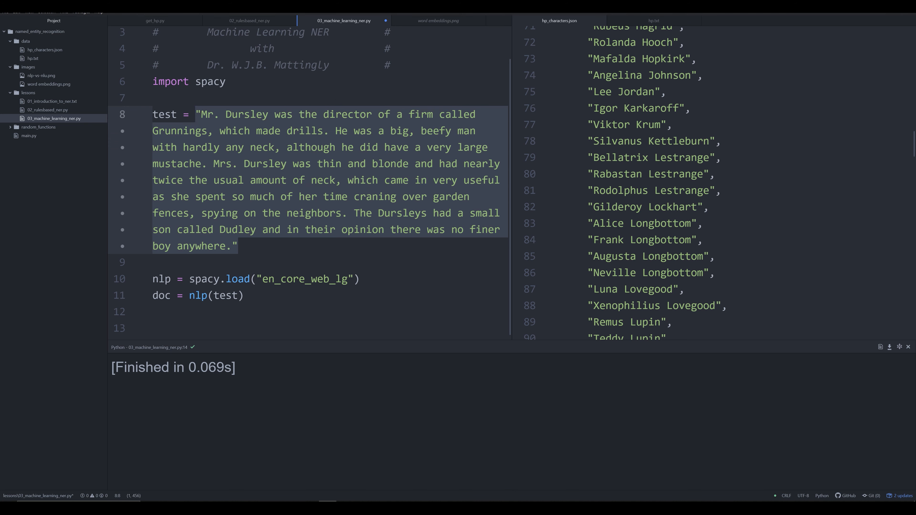
pyautogui.click(198, 114)
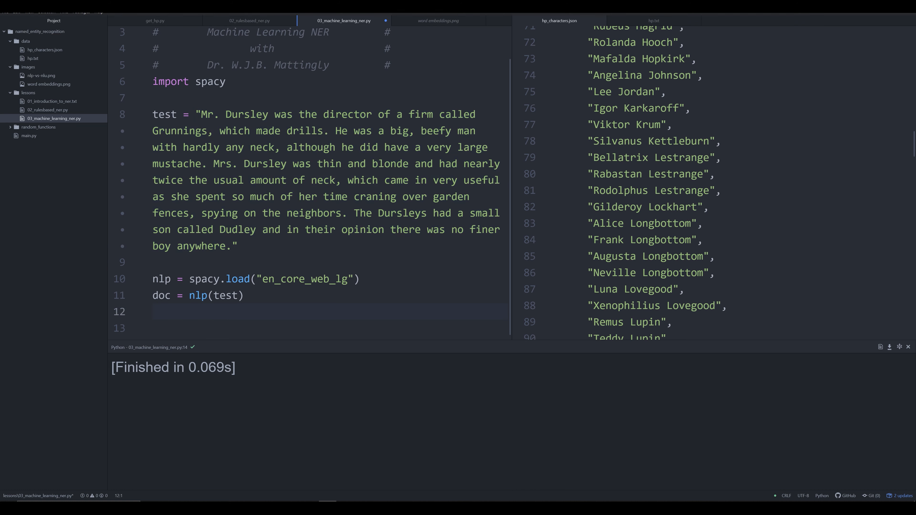
pyautogui.click(153, 311)
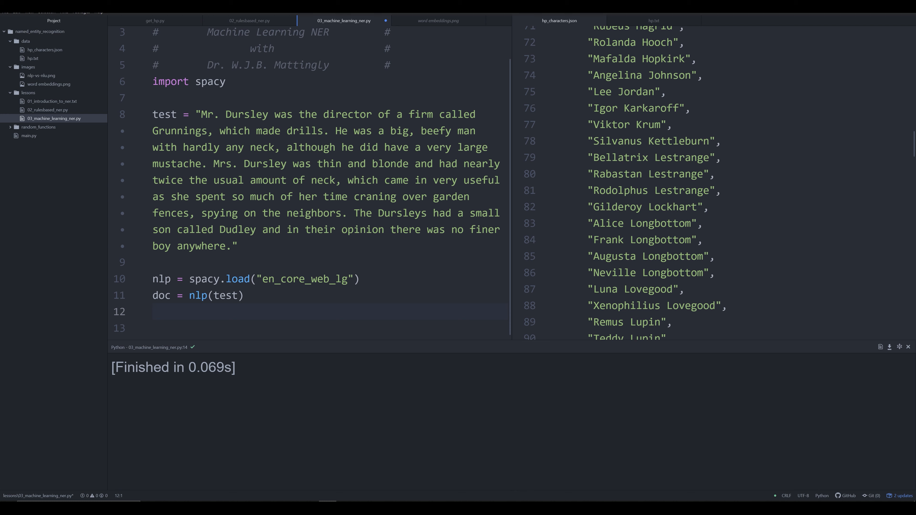
# Write a loop for ent in doc.ents: printing ent.text and ent.label_.
pyautogui.write('for ent')
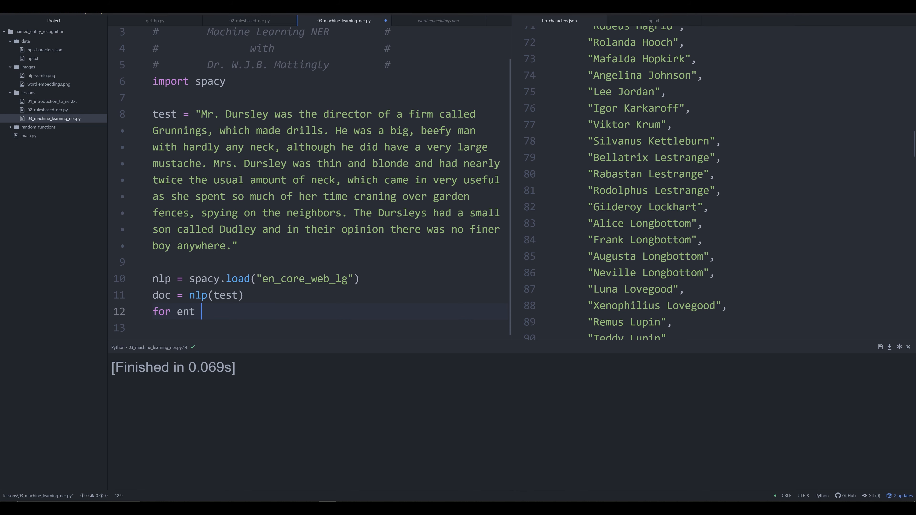
pyautogui.write('in doc.ents:')
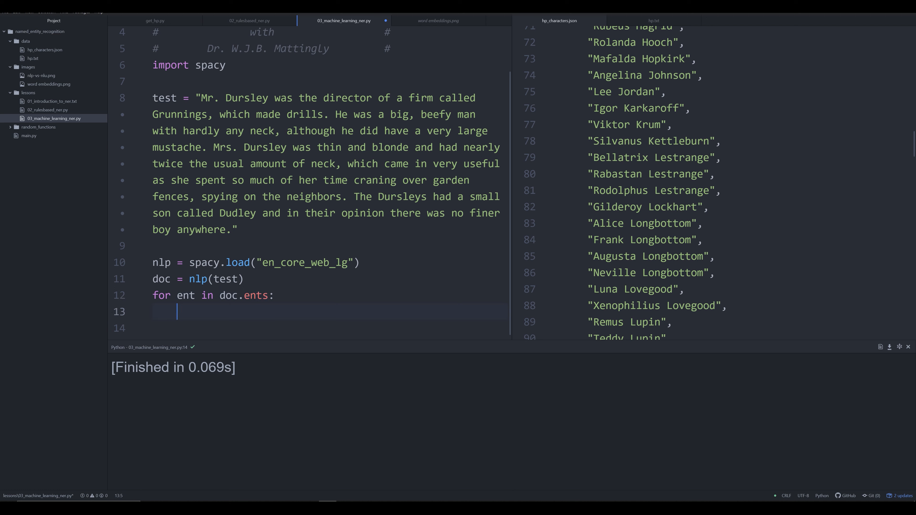
pyautogui.write('print')
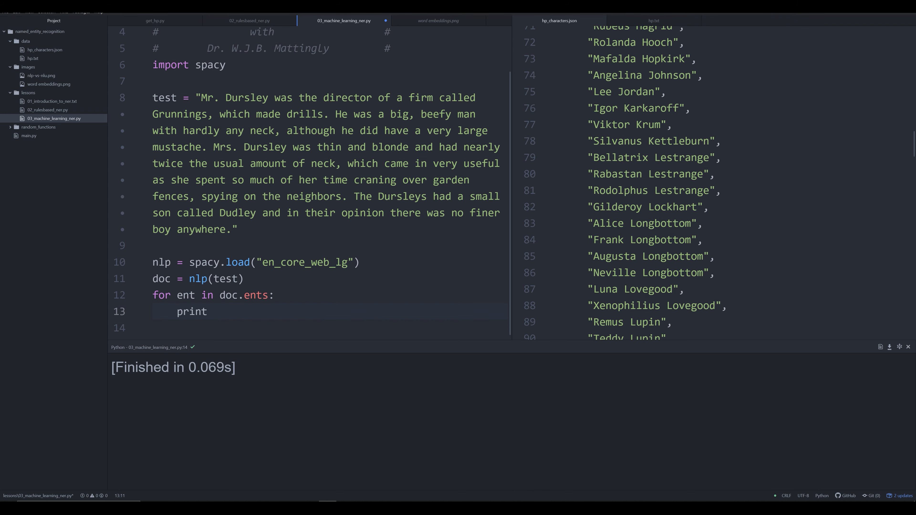
pyautogui.write('(ent.text,')
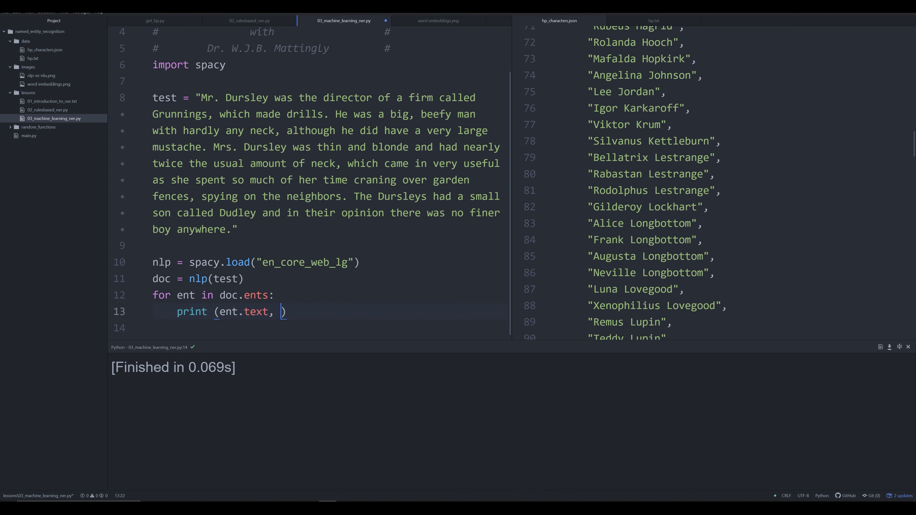
pyautogui.write('ent.label_')
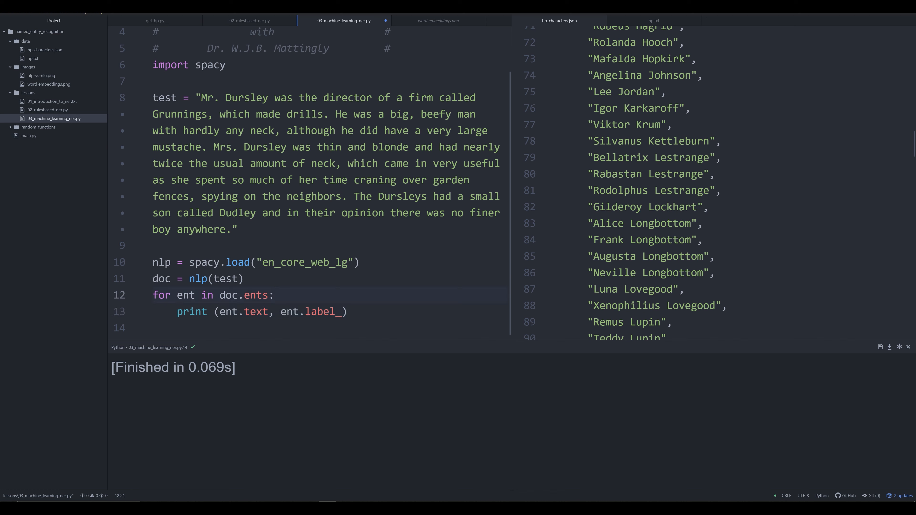
# Run the script to print Dursley, Grunnings, Dursleys and Dudley with labels.
pyautogui.click(275, 295)
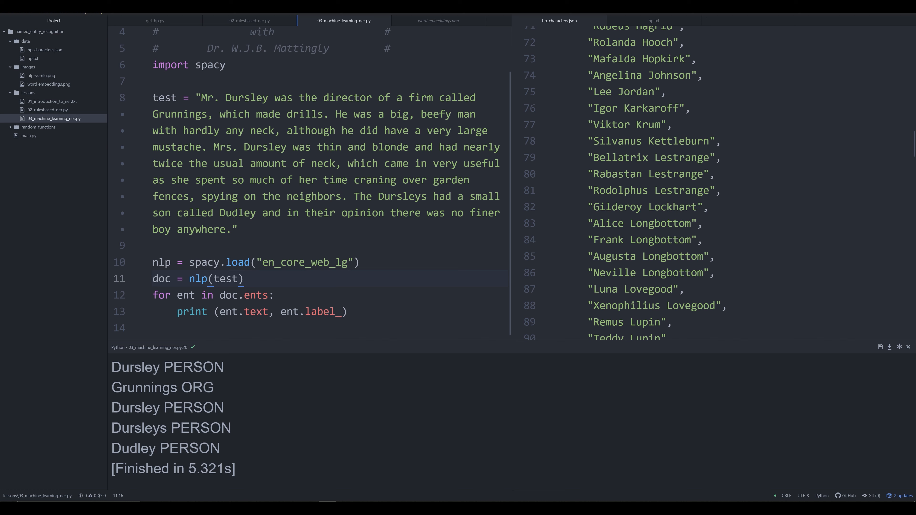
pyautogui.click(244, 278)
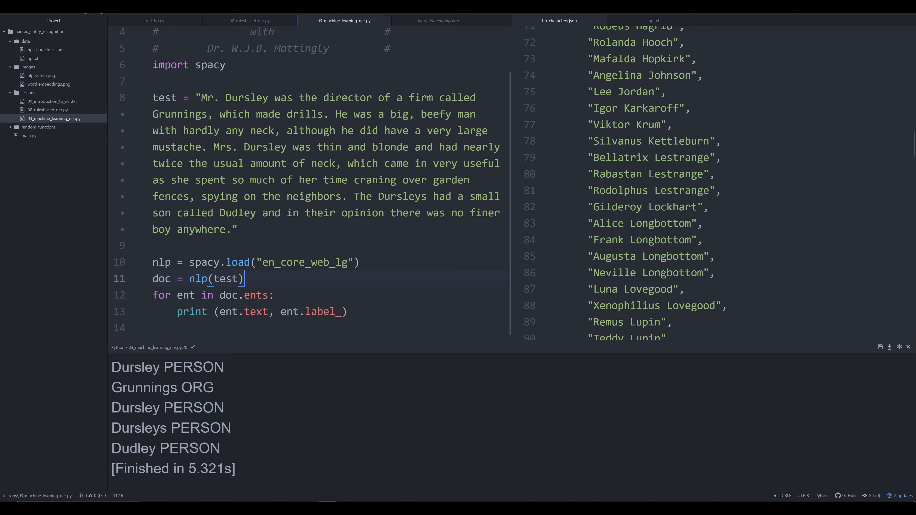
pyautogui.click(281, 180)
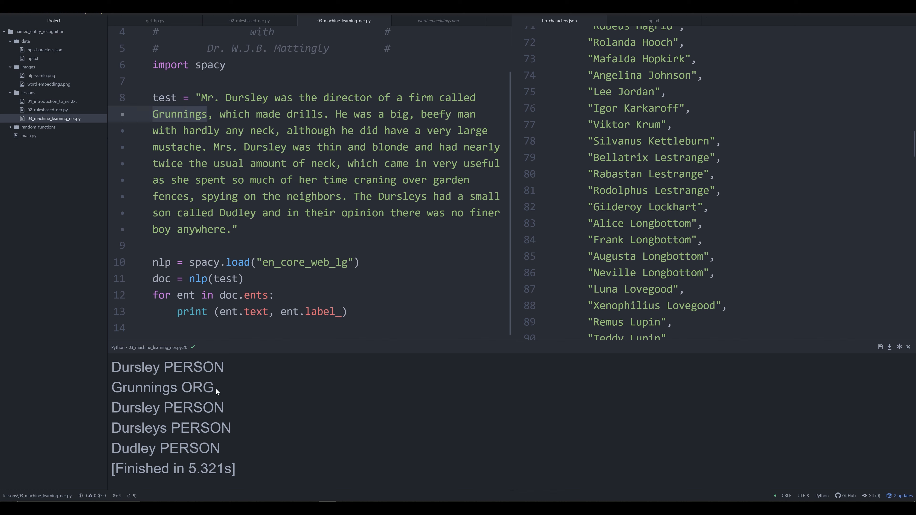
# Highlight the ORG and PERSON labels in the output, then select Mr. in the passage.
pyautogui.doubleClick(197, 386)
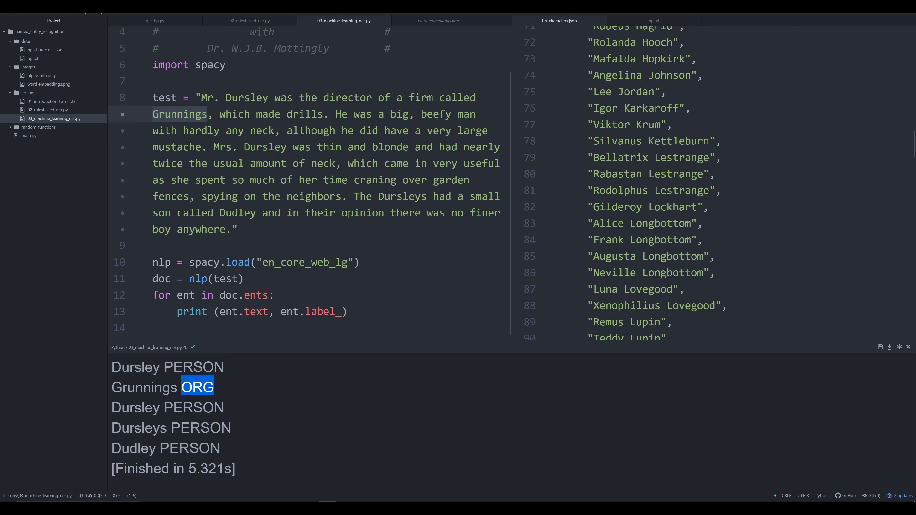
pyautogui.doubleClick(139, 427)
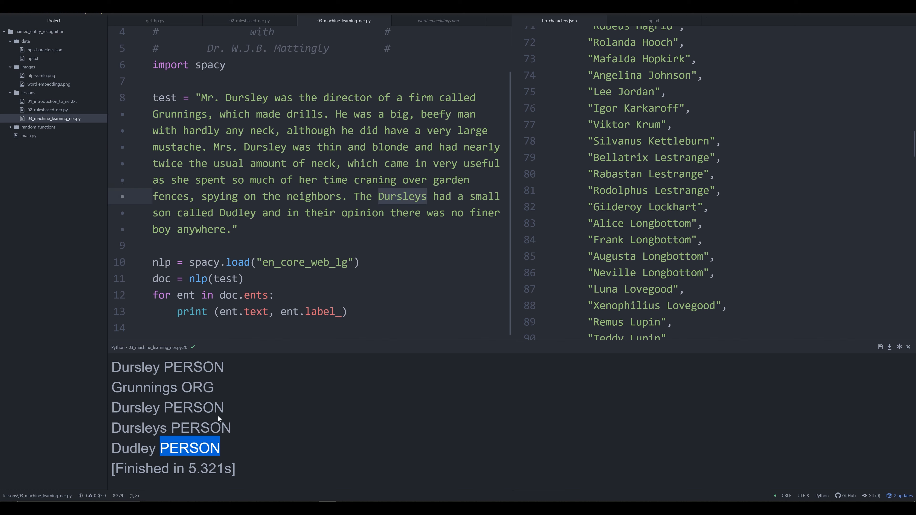
pyautogui.click(255, 212)
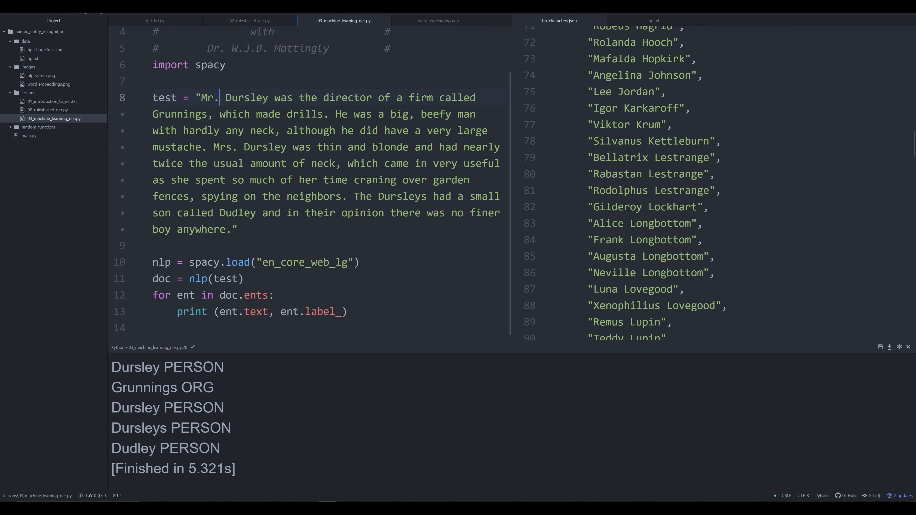
# Change Mr. to Vernon and rerun, showing Vernon Dursley as ORG, then select Vernon.
pyautogui.write('Vernon')
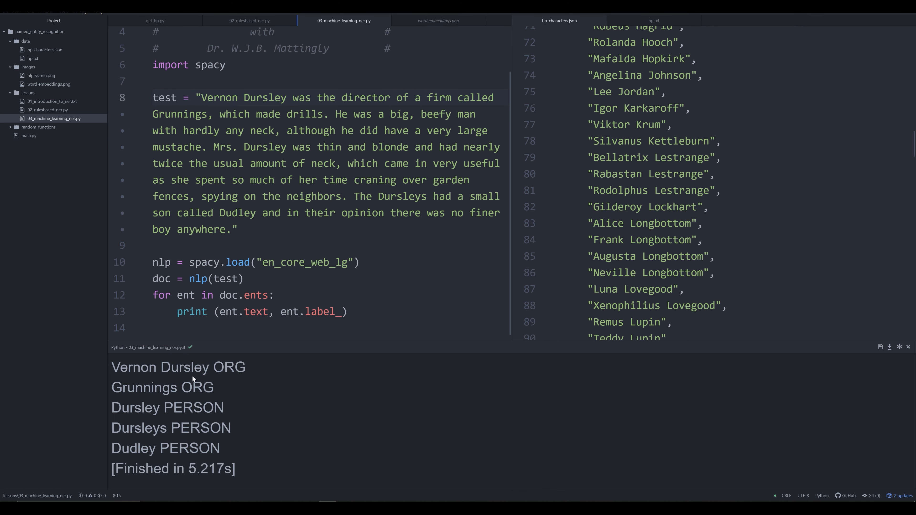
pyautogui.doubleClick(161, 367)
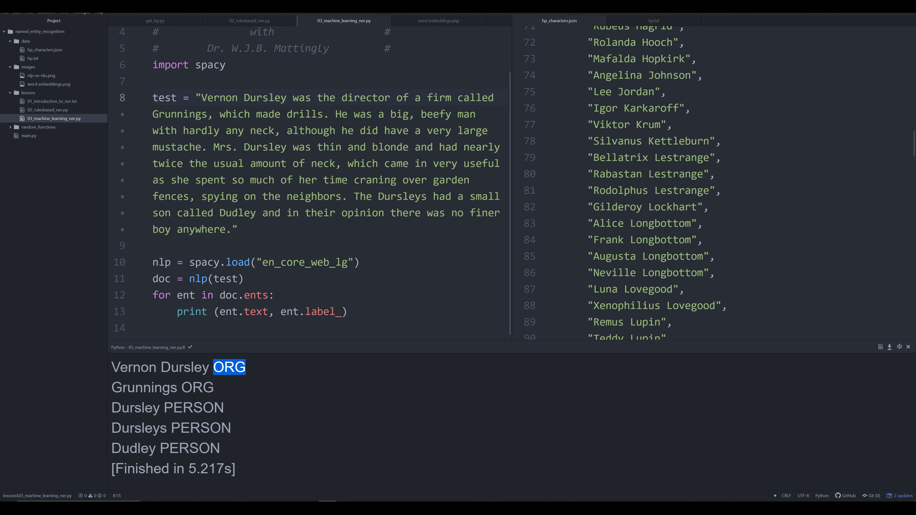
pyautogui.click(237, 98)
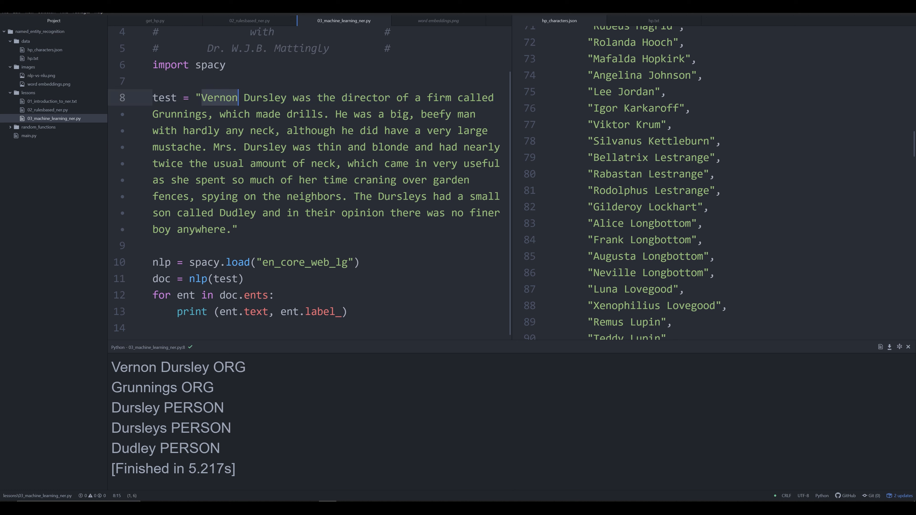
# Try Mike (Mike Dursley as PERSON), then restore Mr. in the passage and rerun.
pyautogui.write('Mike')
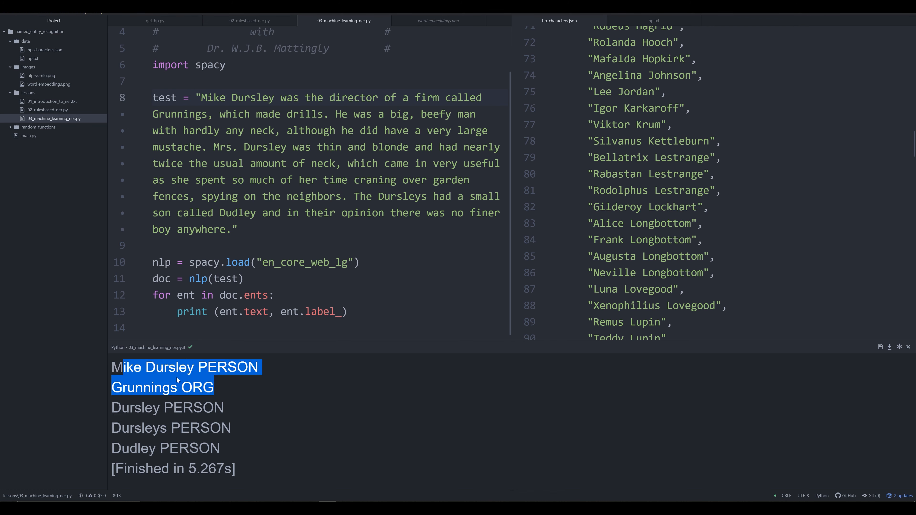
pyautogui.click(175, 386)
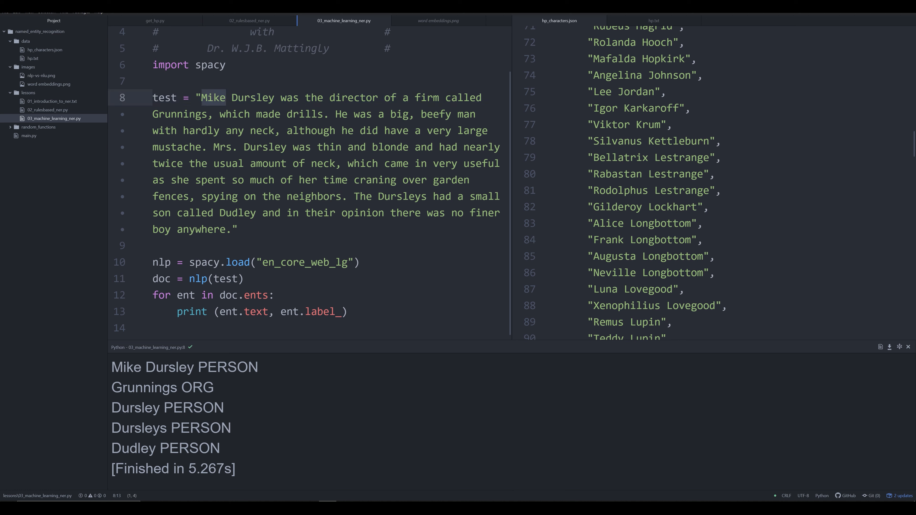
pyautogui.write('Mr.')
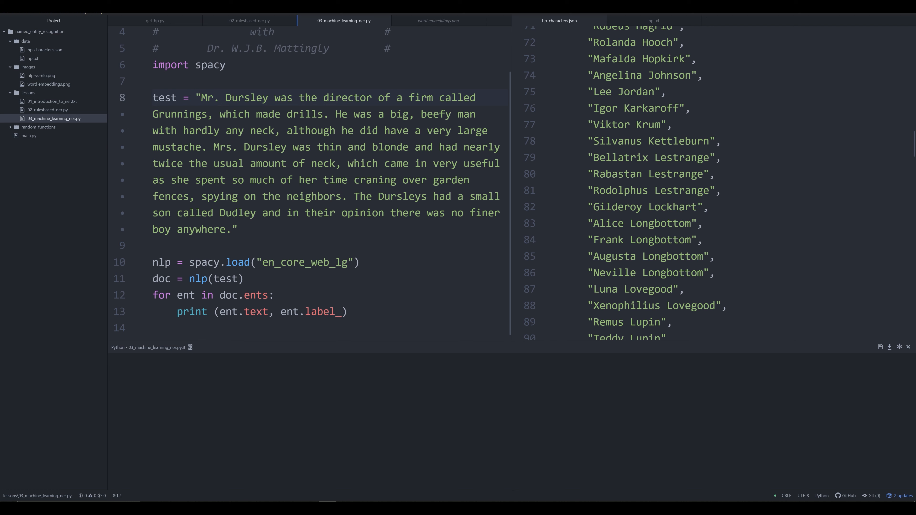
pyautogui.click(218, 97)
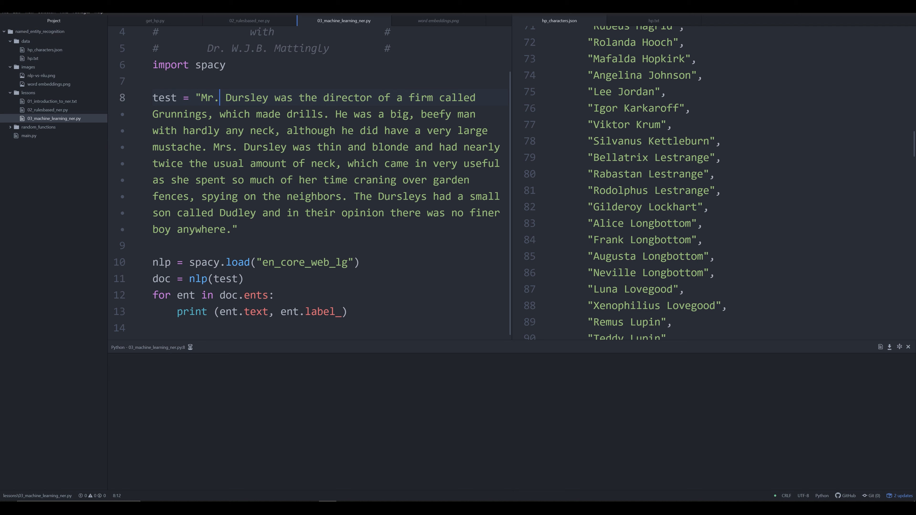
pyautogui.press('f5')
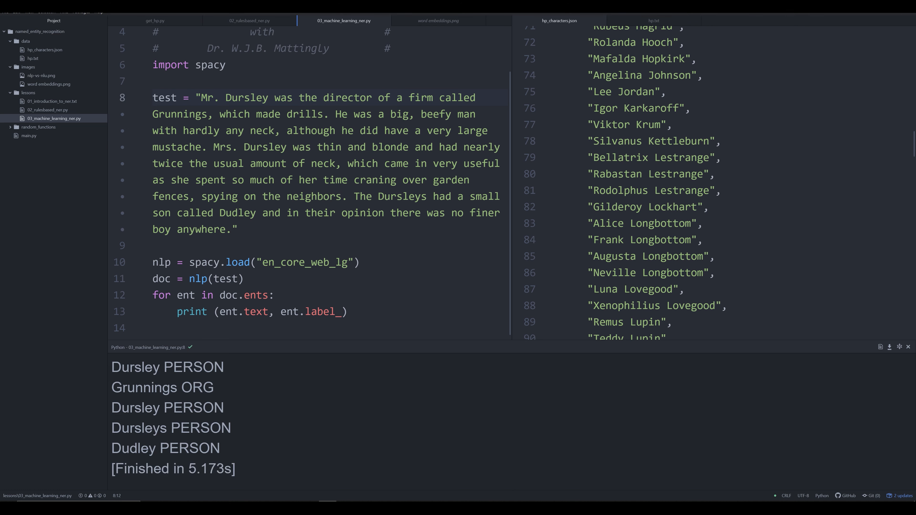
pyautogui.click(219, 97)
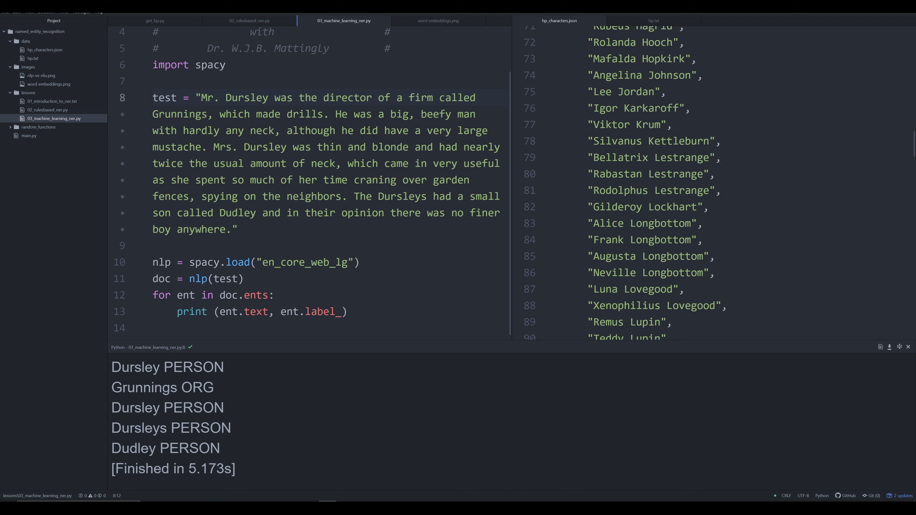
pyautogui.click(219, 97)
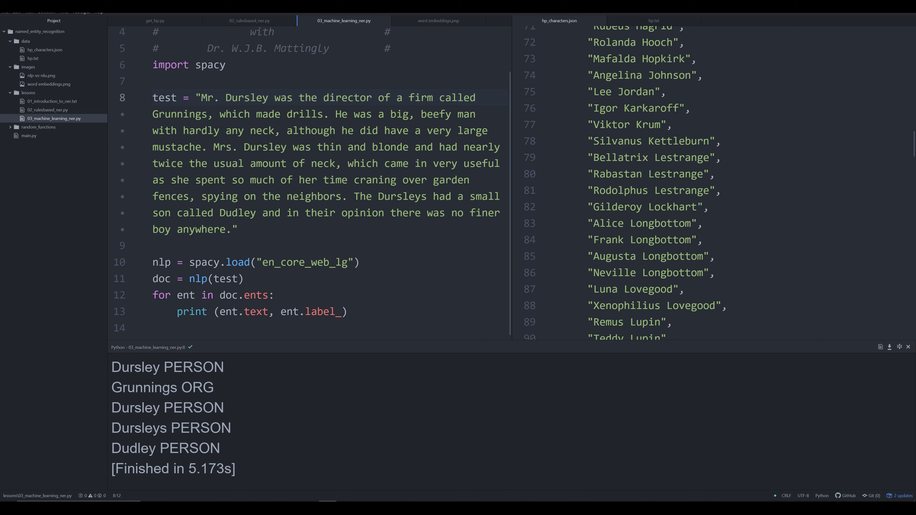
pyautogui.click(219, 97)
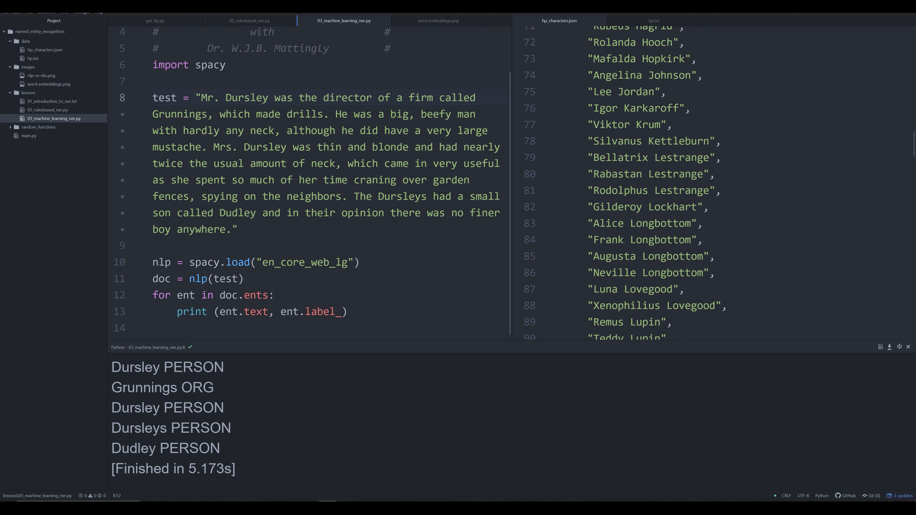
pyautogui.click(219, 97)
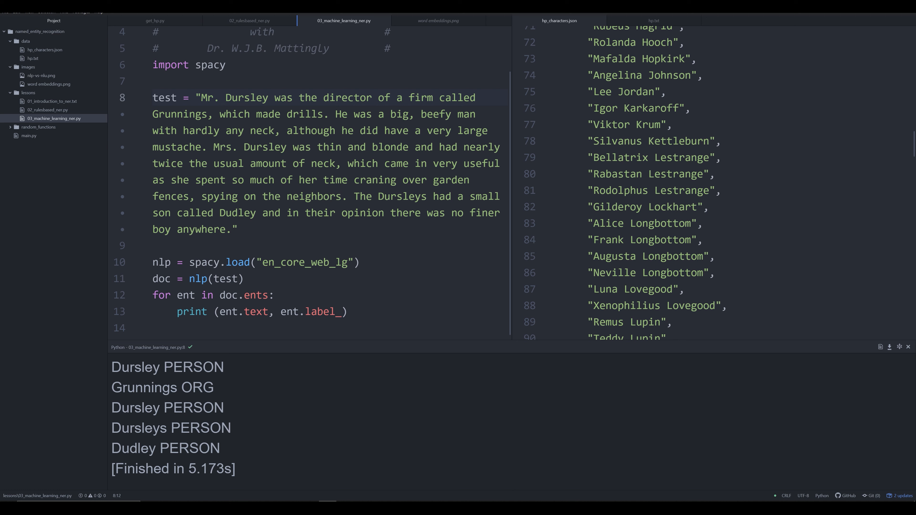
pyautogui.click(219, 98)
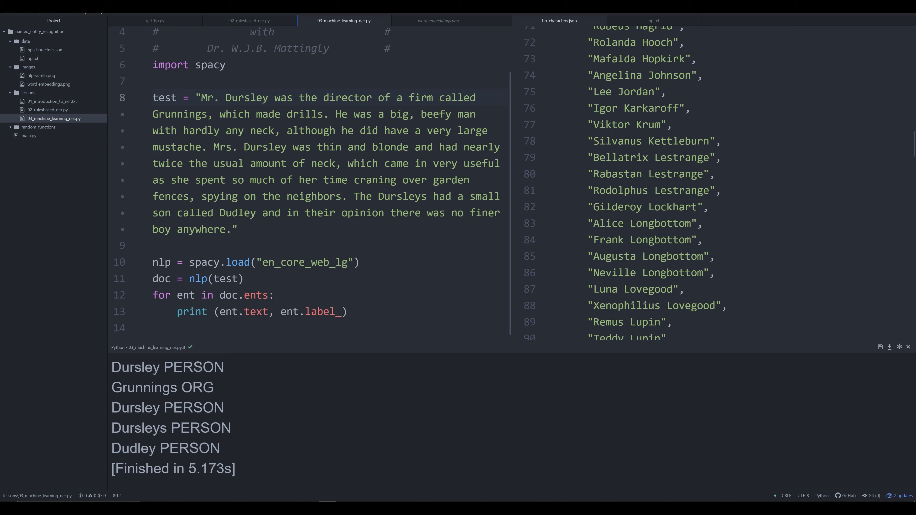
pyautogui.click(219, 97)
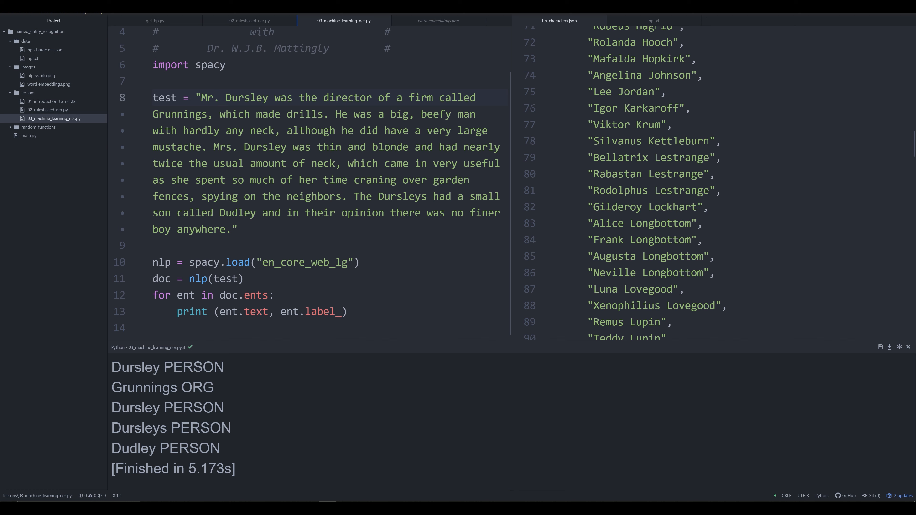
pyautogui.click(219, 98)
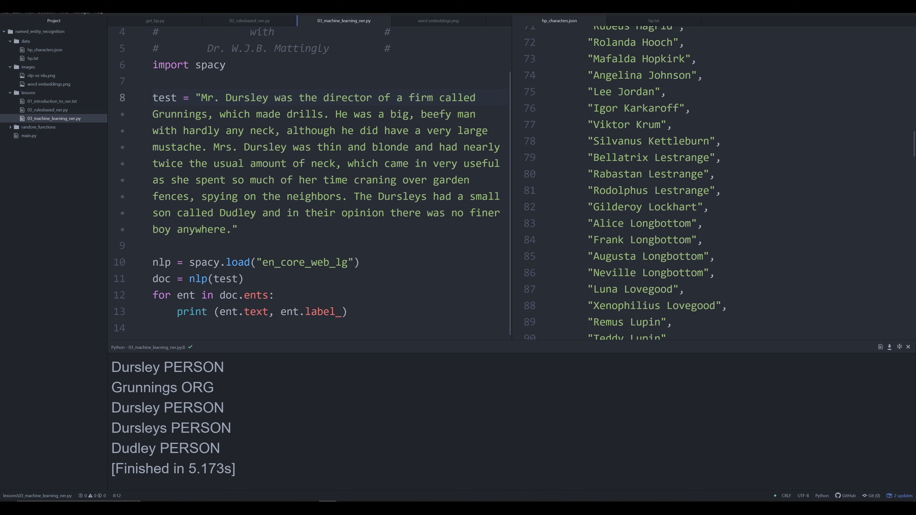
pyautogui.click(219, 97)
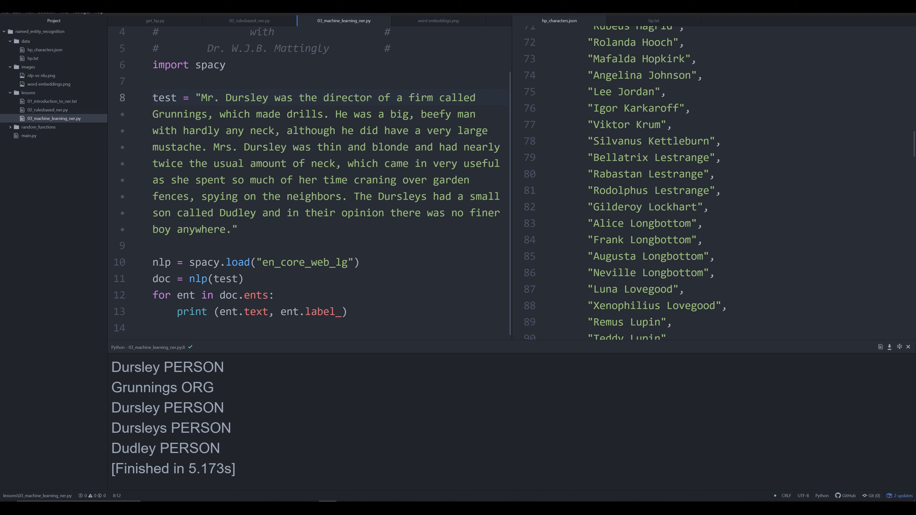
pyautogui.click(219, 97)
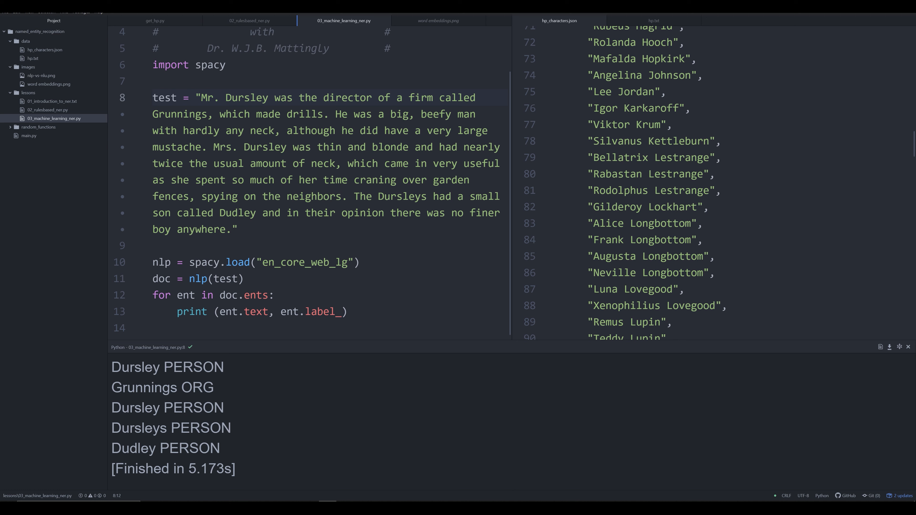
pyautogui.click(219, 97)
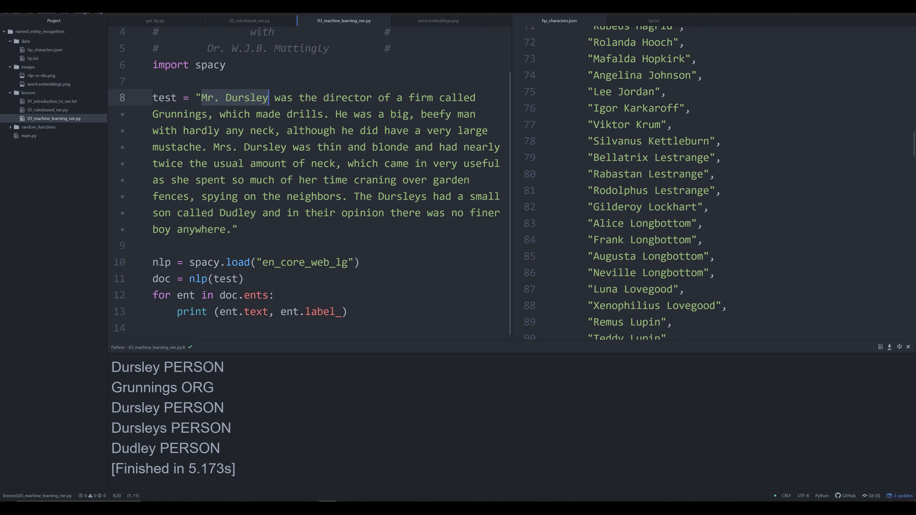
pyautogui.click(231, 97)
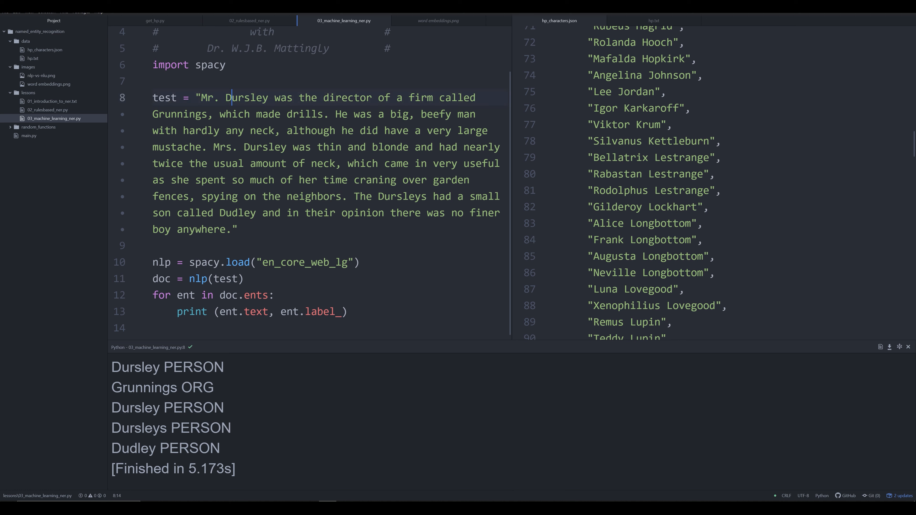
pyautogui.doubleClick(248, 98)
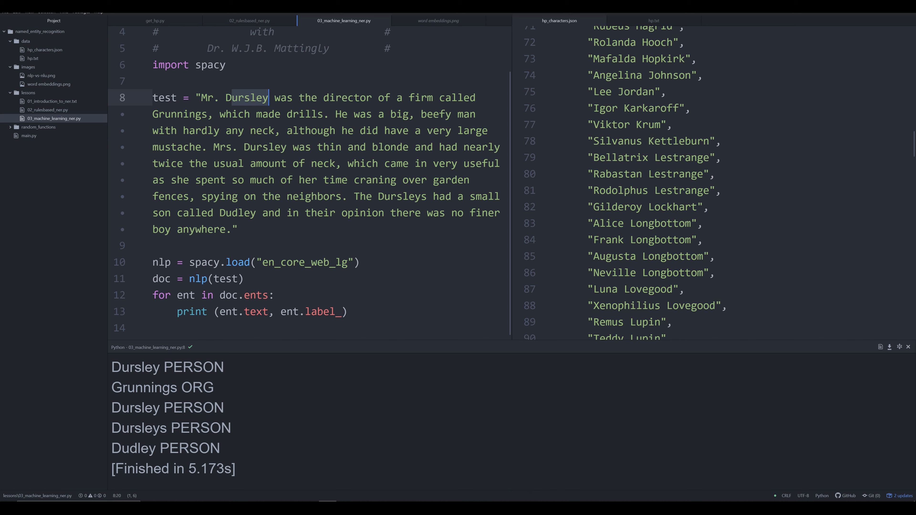
pyautogui.click(257, 147)
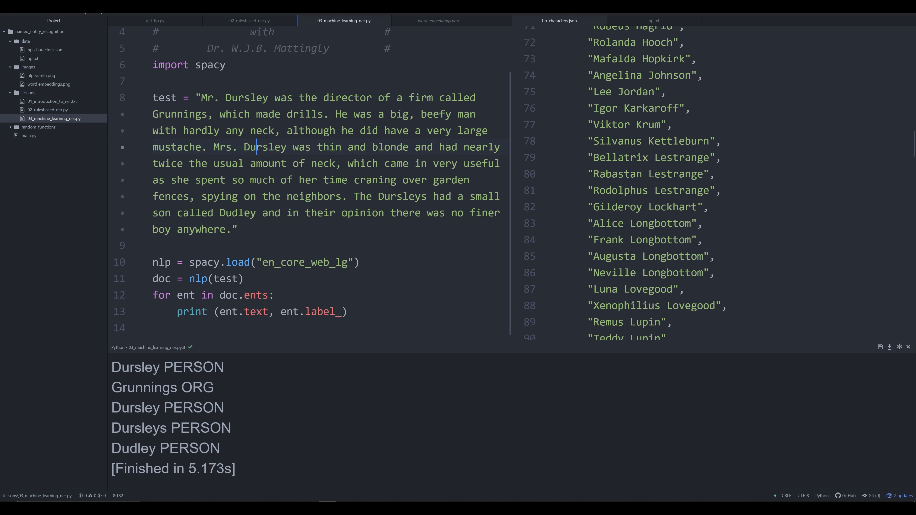
pyautogui.click(175, 245)
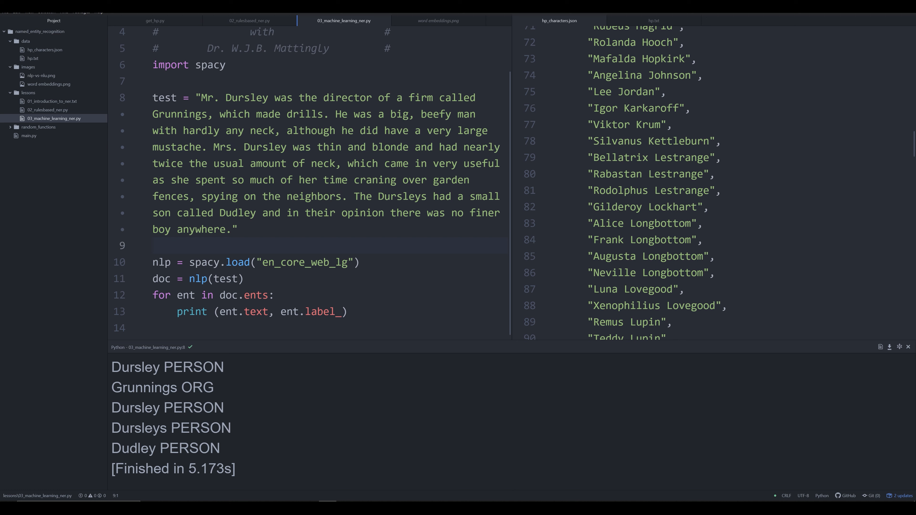
pyautogui.click(152, 245)
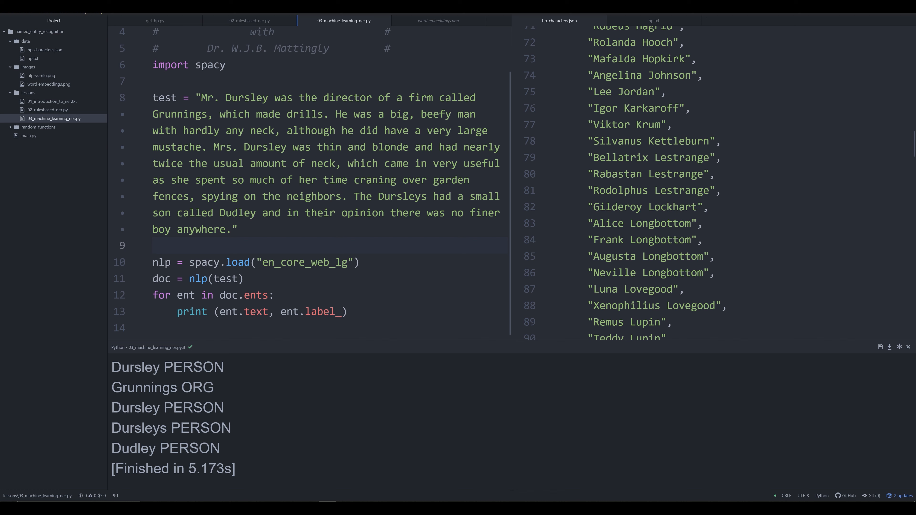
pyautogui.click(153, 245)
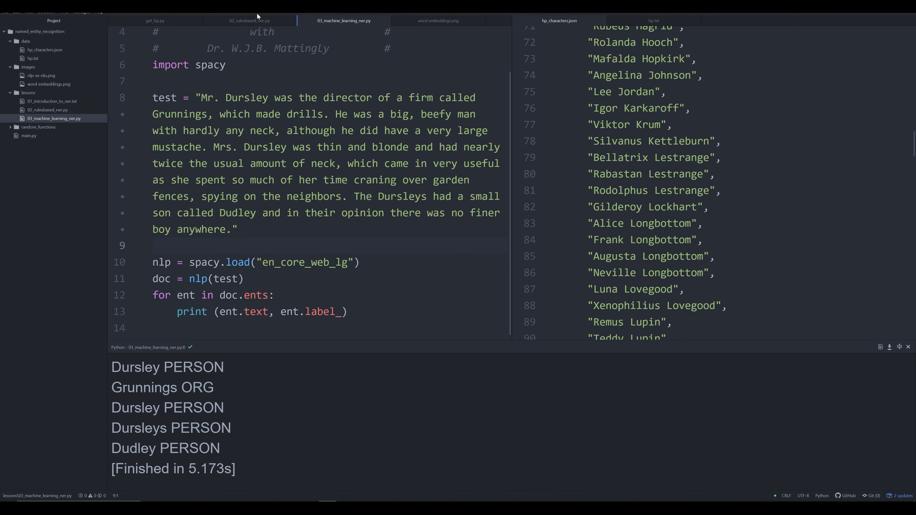
pyautogui.click(249, 21)
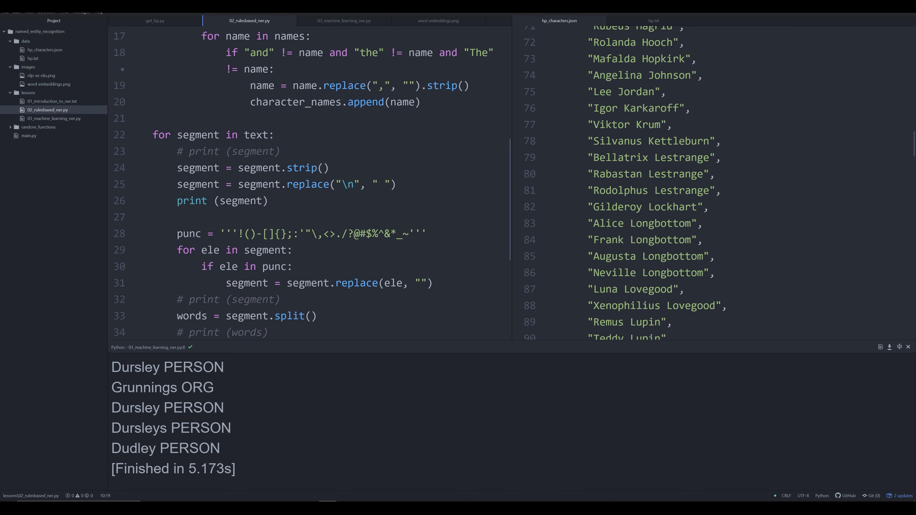
pyautogui.scroll(-3)
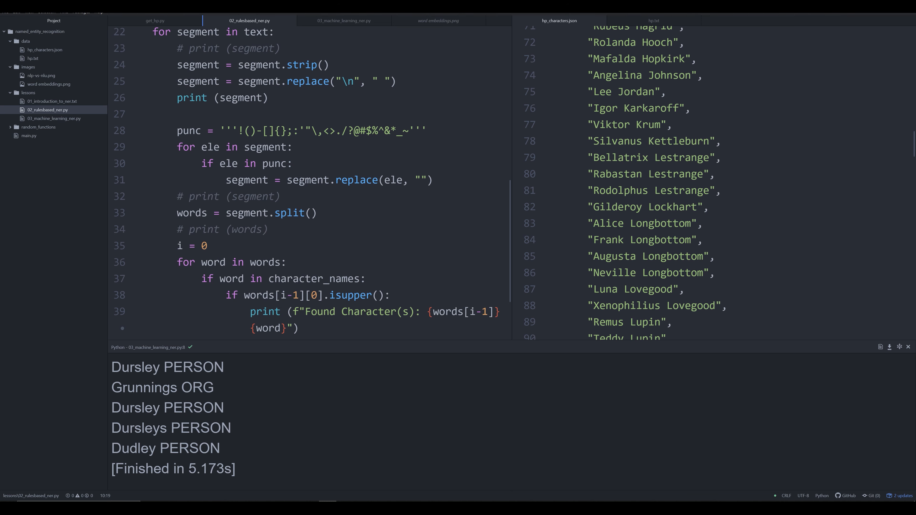
pyautogui.scroll(3)
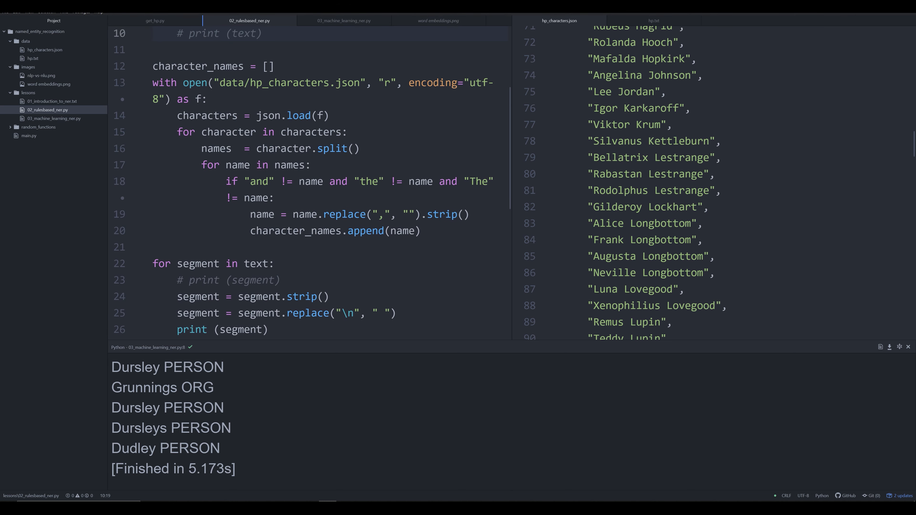
pyautogui.click(264, 33)
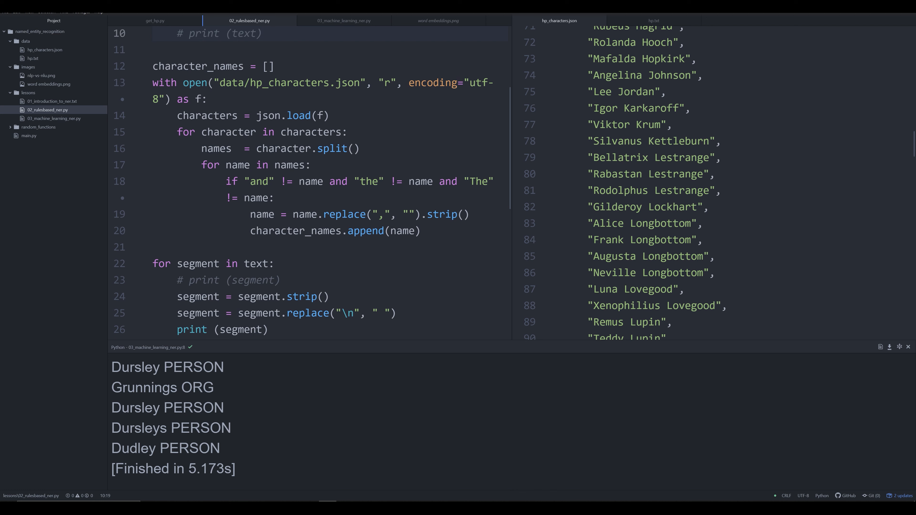
pyautogui.click(262, 33)
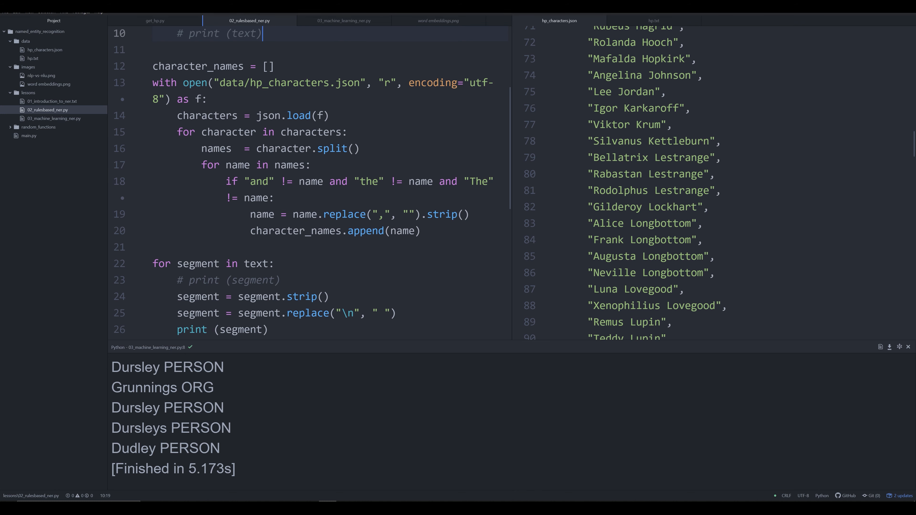
pyautogui.click(343, 21)
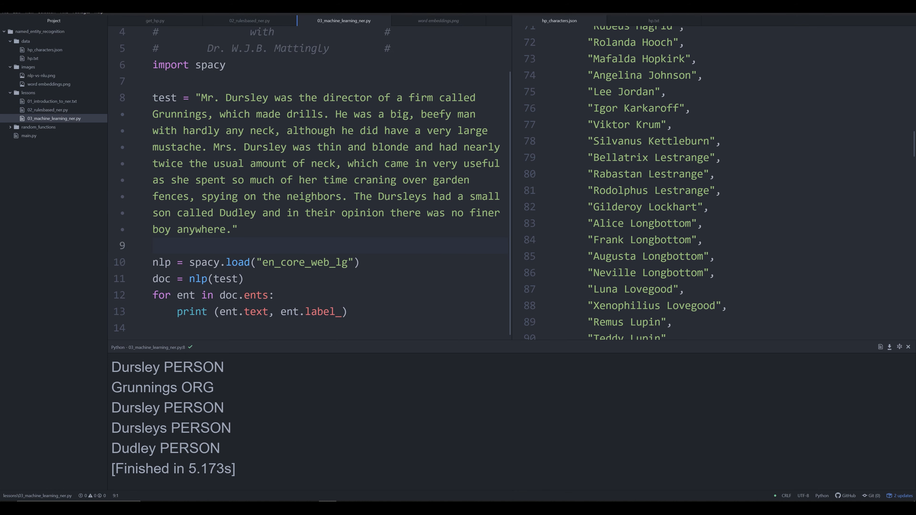
pyautogui.click(154, 245)
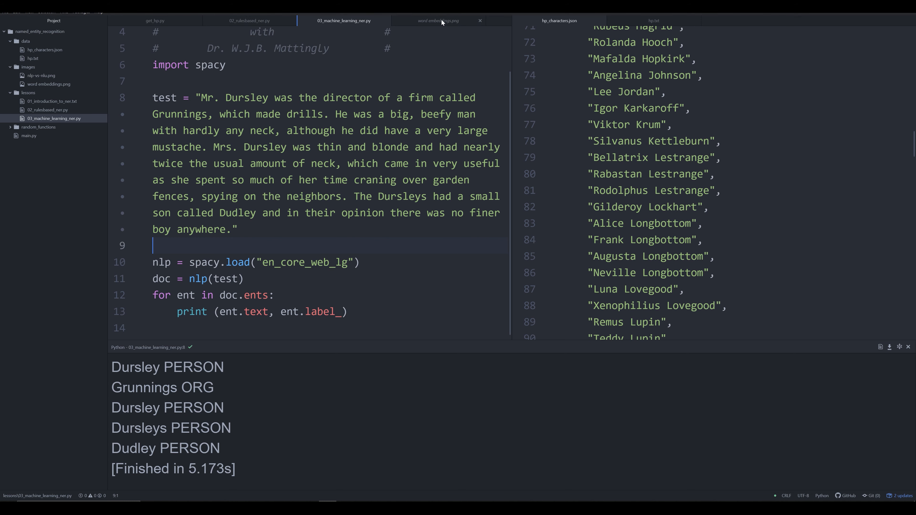
# Show the word embeddings.png image with its Word2Vec and GloVe diagrams.
pyautogui.click(437, 20)
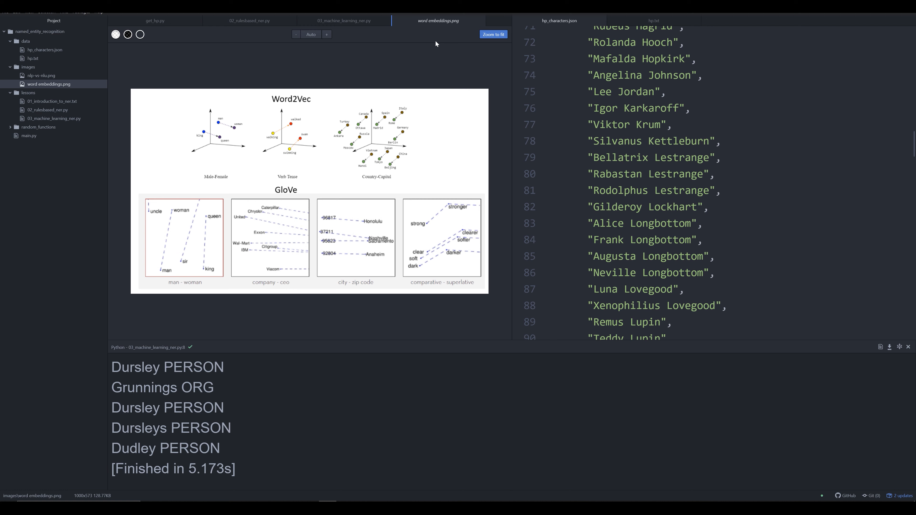
pyautogui.moveTo(422, 60)
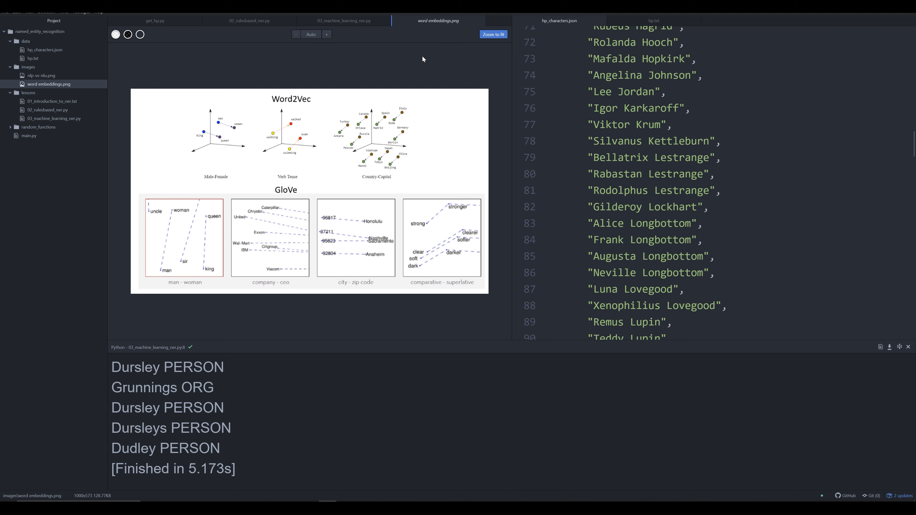
pyautogui.moveTo(395, 94)
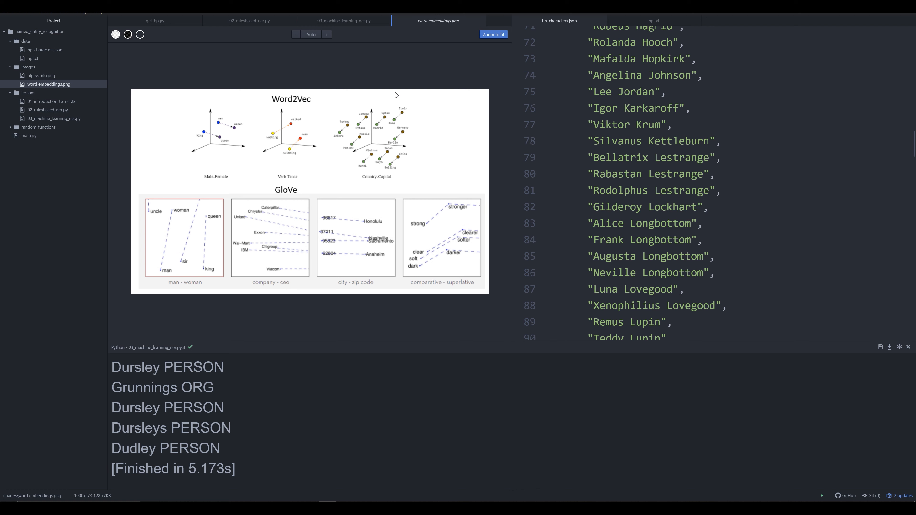
pyautogui.moveTo(352, 127)
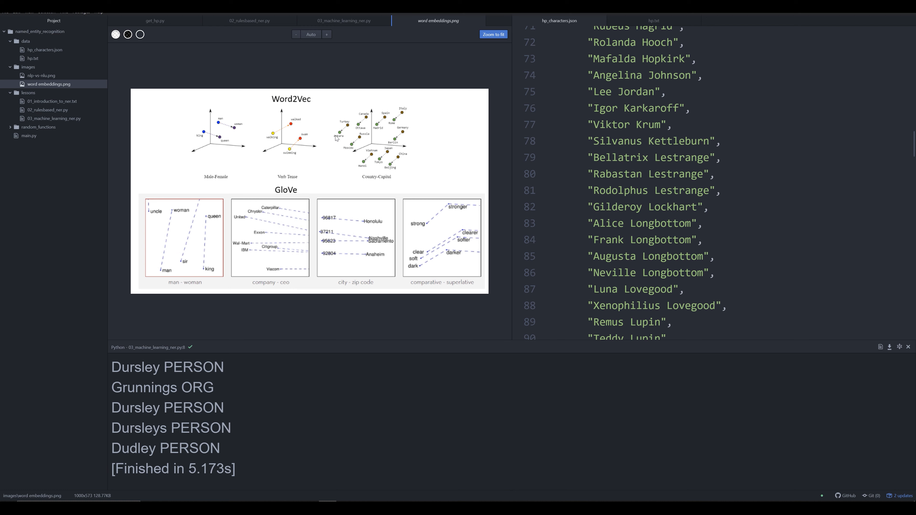
pyautogui.moveTo(335, 138)
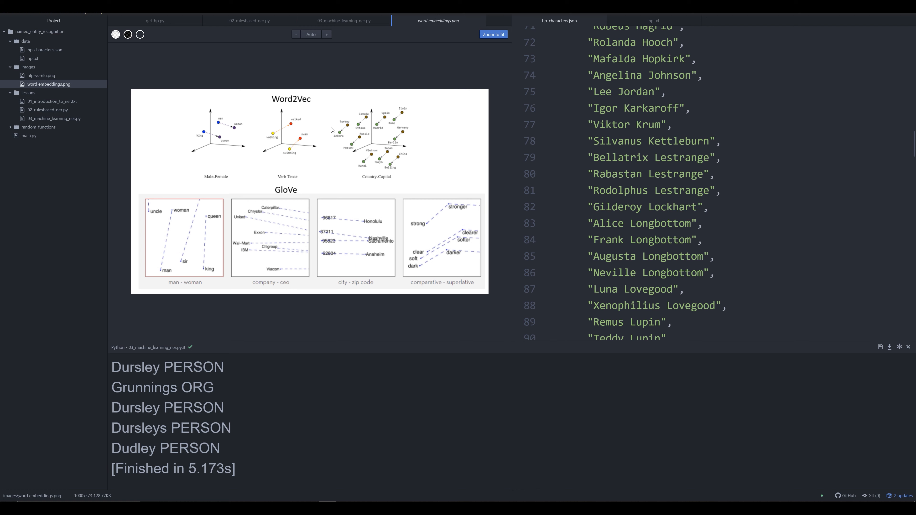
pyautogui.moveTo(268, 145)
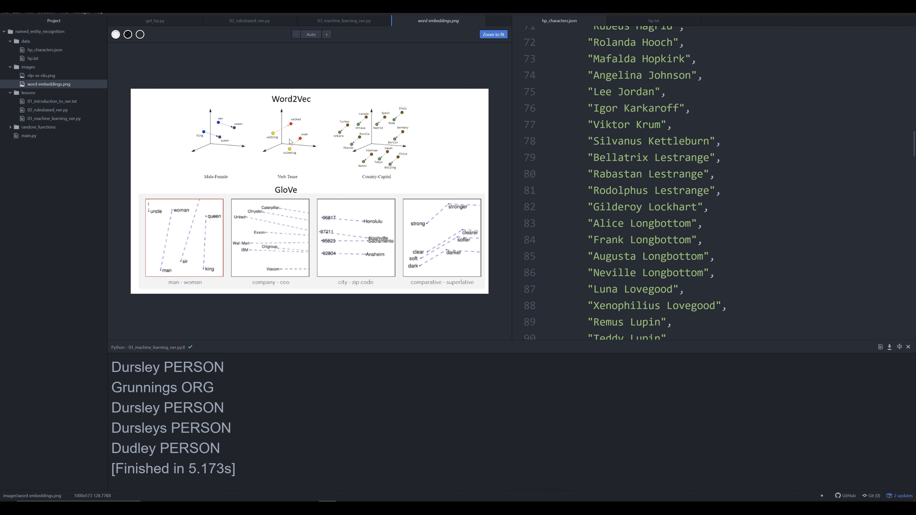
pyautogui.moveTo(190, 132)
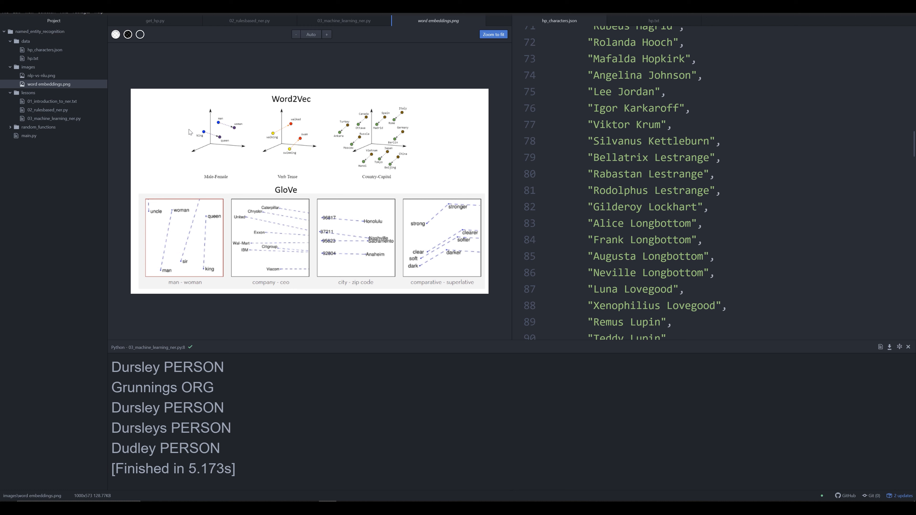
pyautogui.moveTo(220, 143)
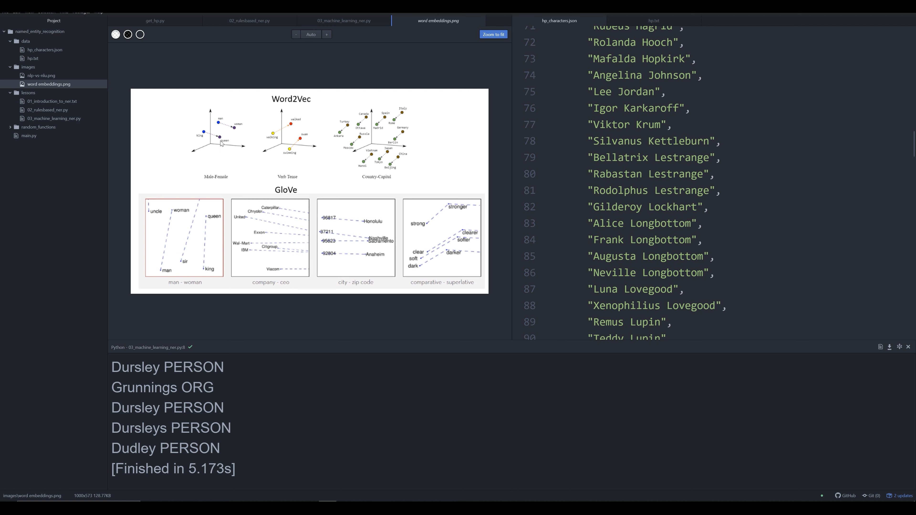
pyautogui.moveTo(240, 132)
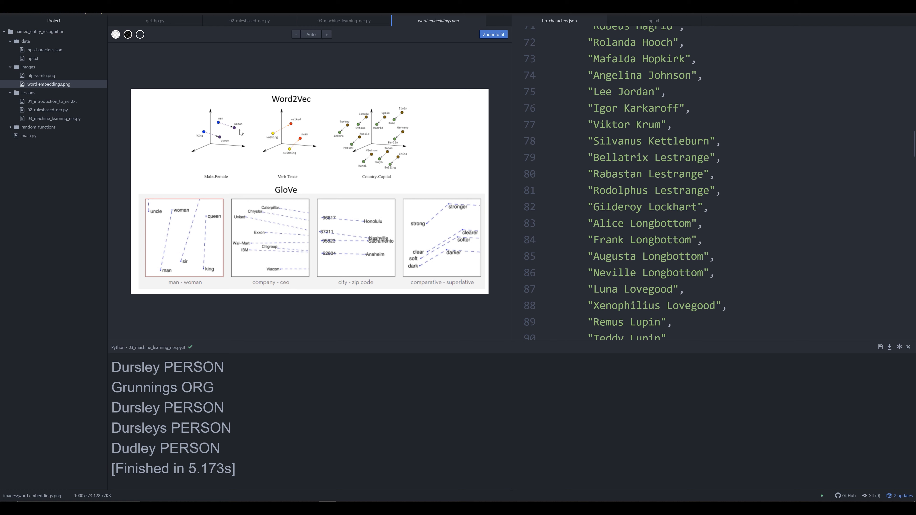
pyautogui.moveTo(344, 93)
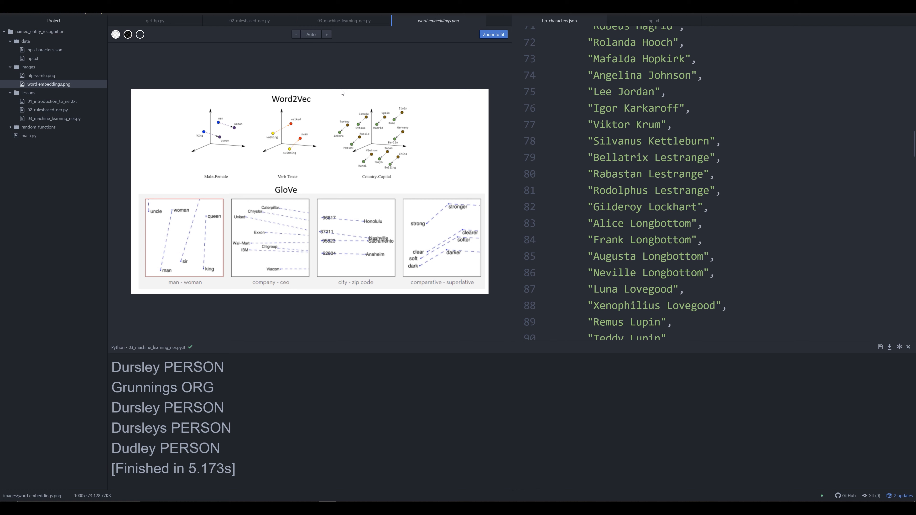
pyautogui.moveTo(342, 52)
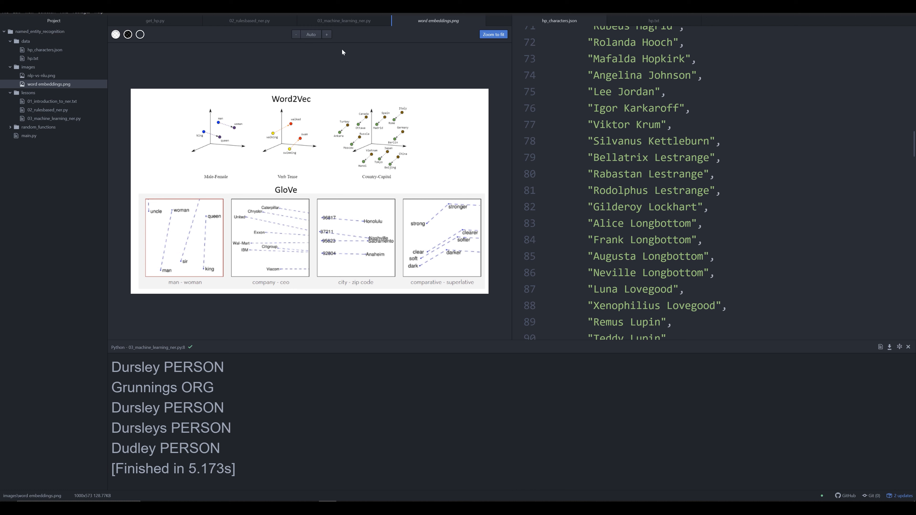
pyautogui.moveTo(343, 21)
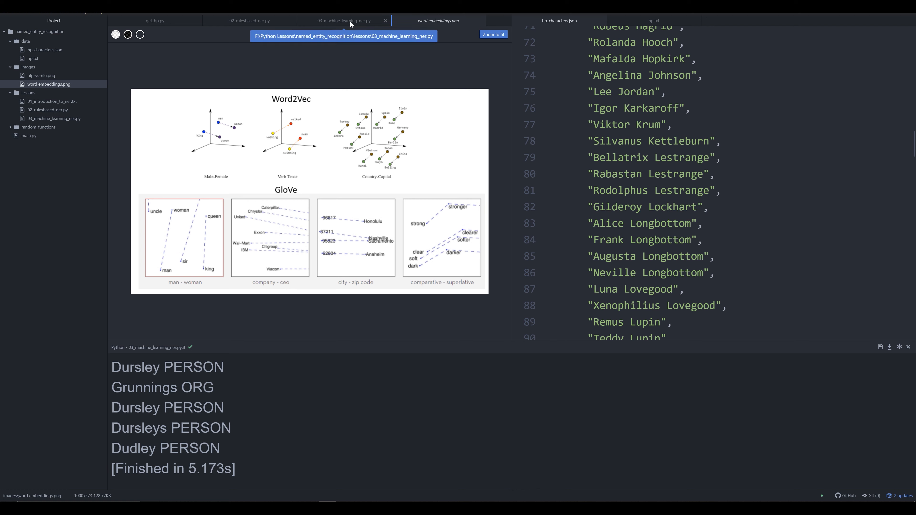
# Return to the 03_machine_learning_ner.py script and place the cursor in the editor.
pyautogui.click(343, 20)
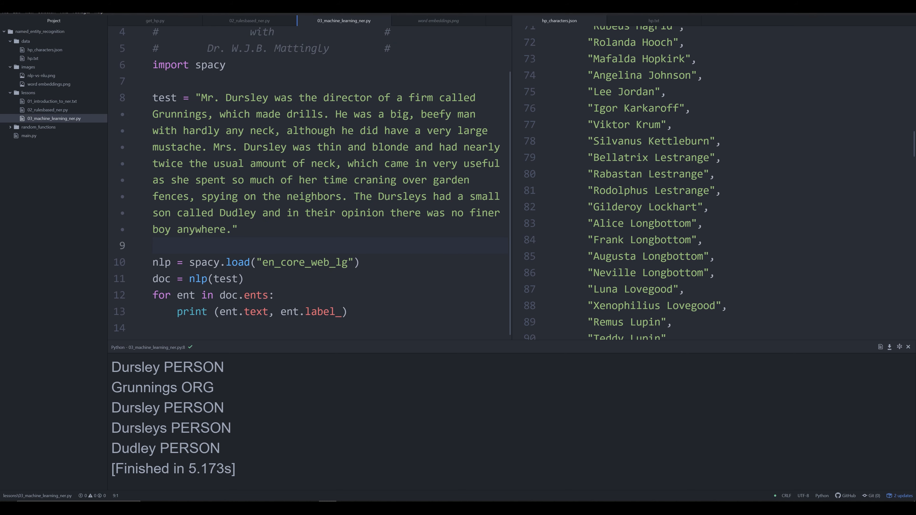
pyautogui.click(153, 244)
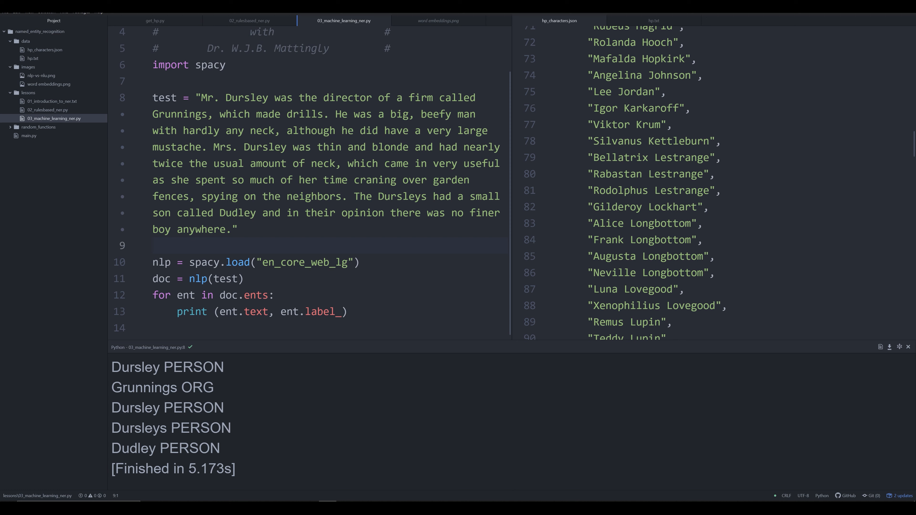
pyautogui.click(152, 245)
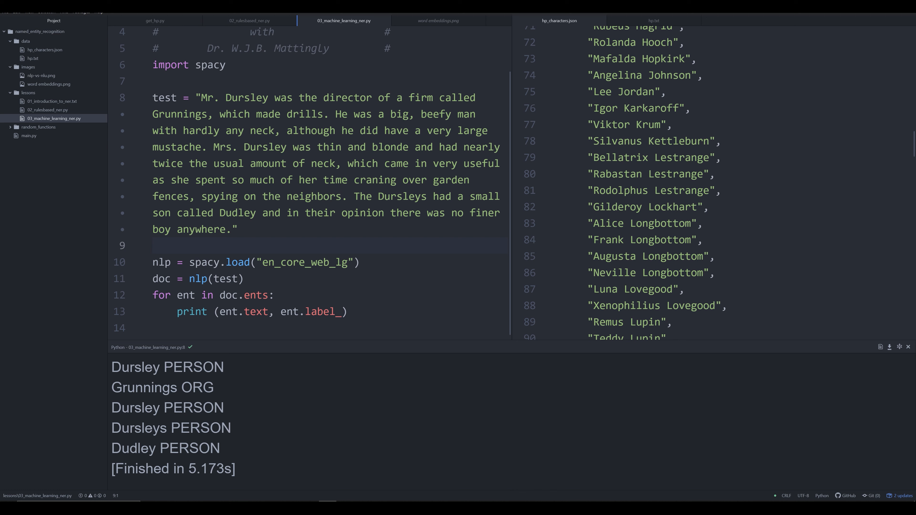
pyautogui.click(152, 245)
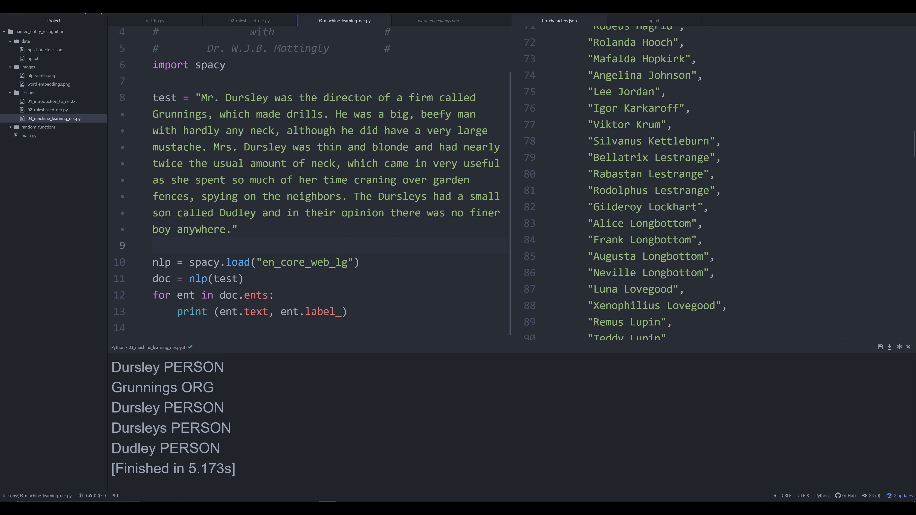
pyautogui.click(153, 245)
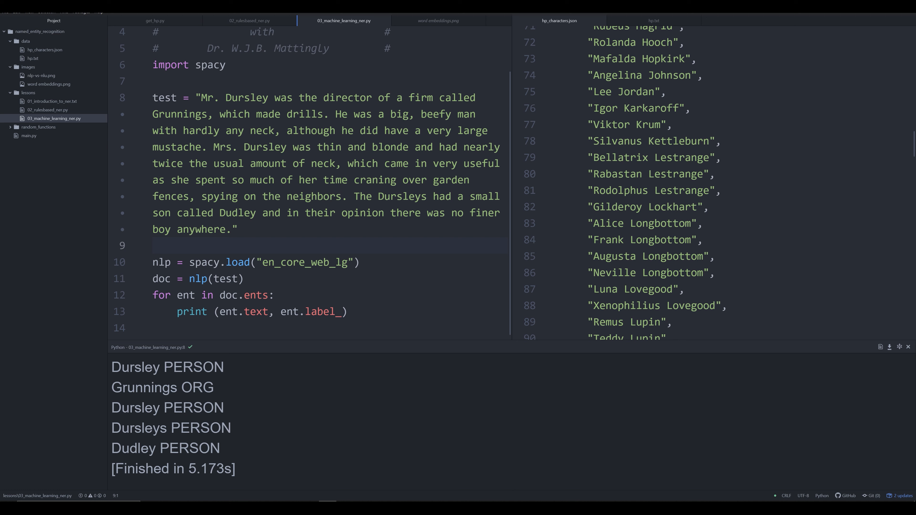
pyautogui.click(153, 245)
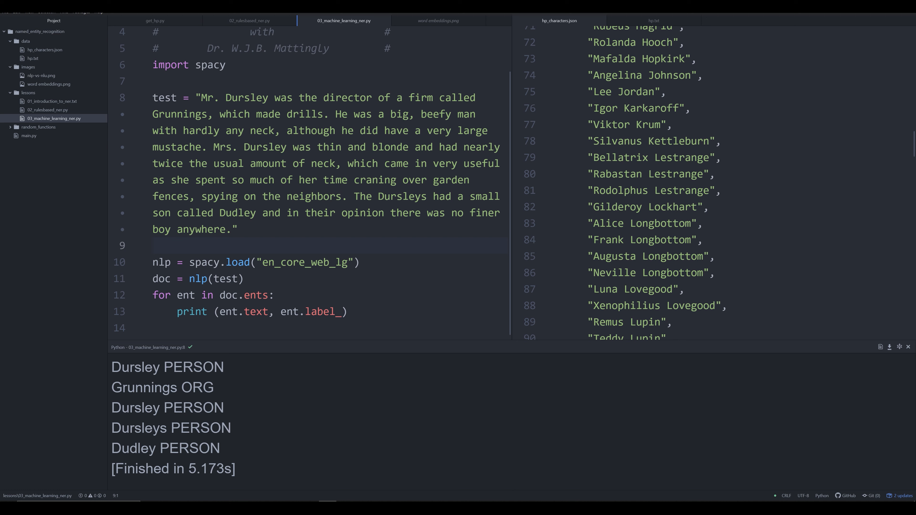
pyautogui.click(153, 245)
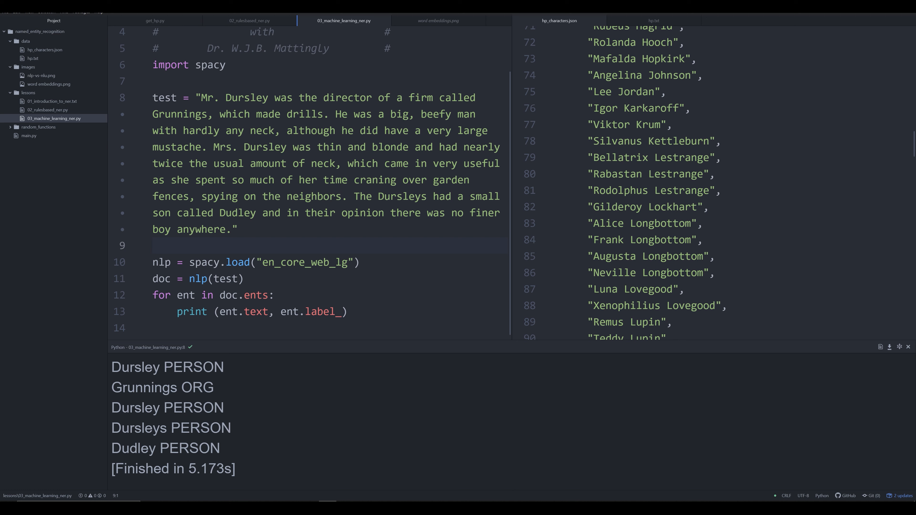
pyautogui.click(153, 245)
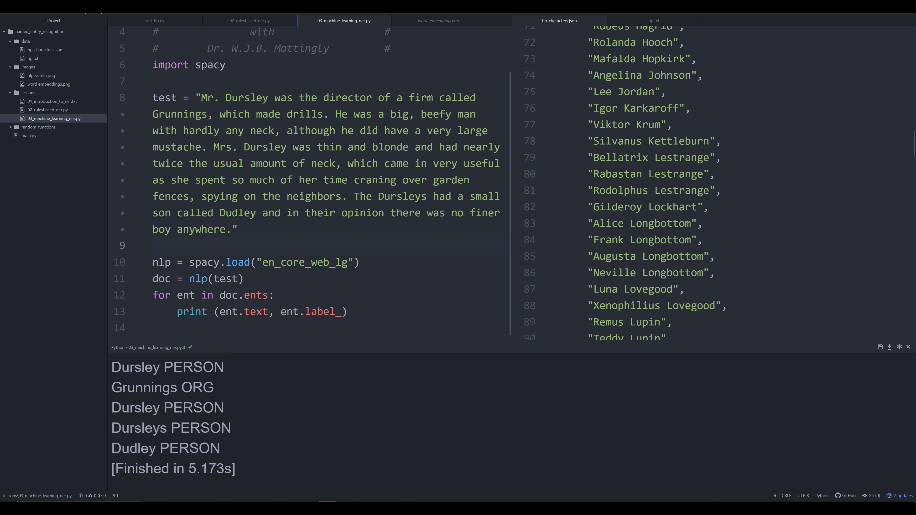
pyautogui.click(153, 244)
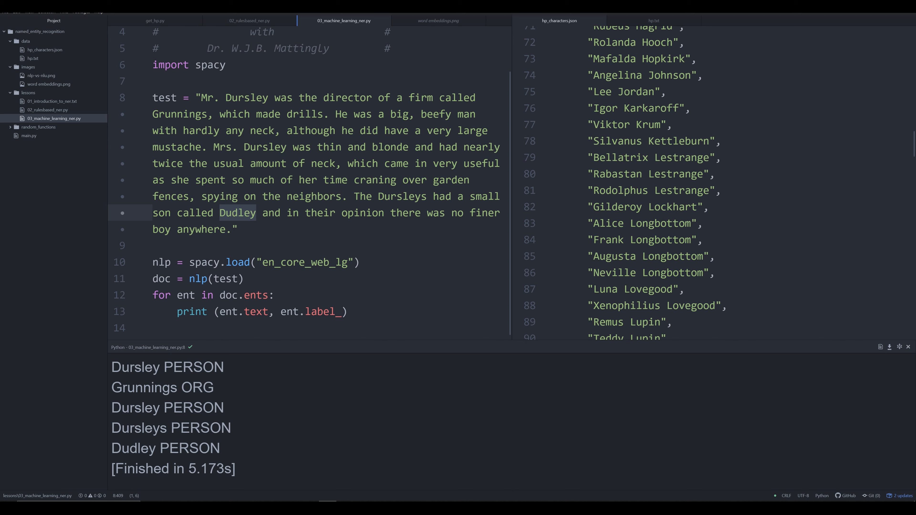
# Begin replacing 'Mr.' before Dursley in the first sentence with 'V'.
pyautogui.click(224, 97)
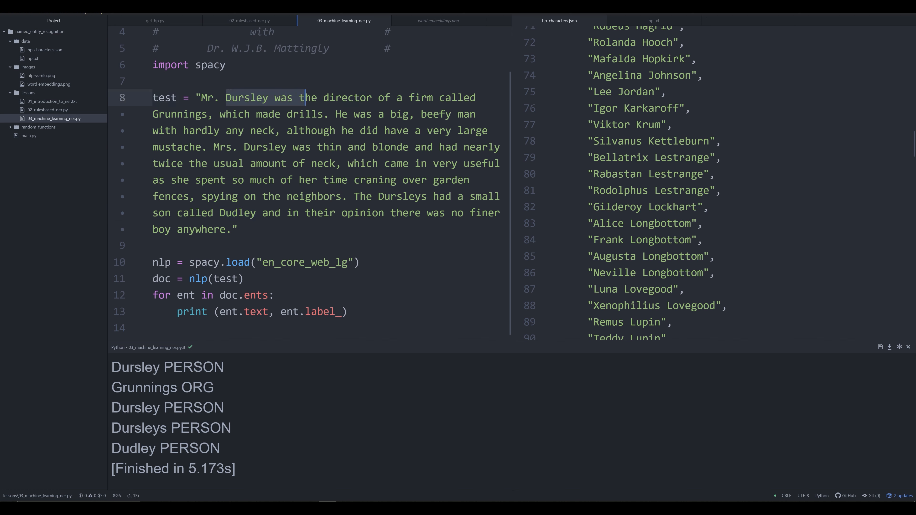
pyautogui.click(264, 97)
pyautogui.write('V')
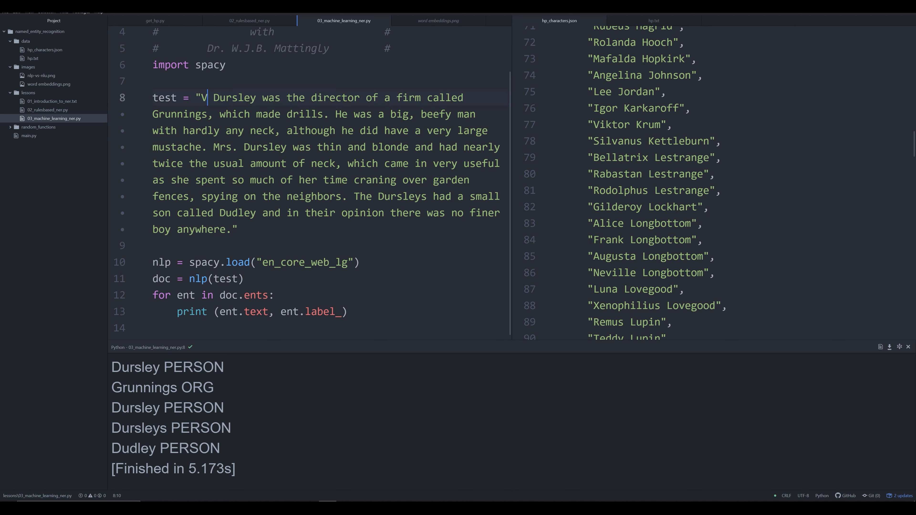
# Complete the name to 'Vernon Dursley', rerun to see it labelled ORG, then restore 'Mr.'.
pyautogui.write('ernon')
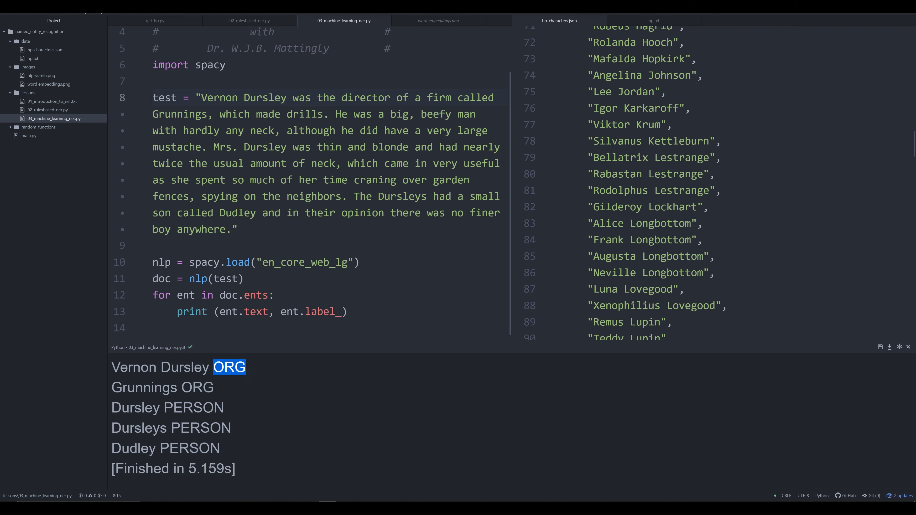
pyautogui.moveTo(249, 352)
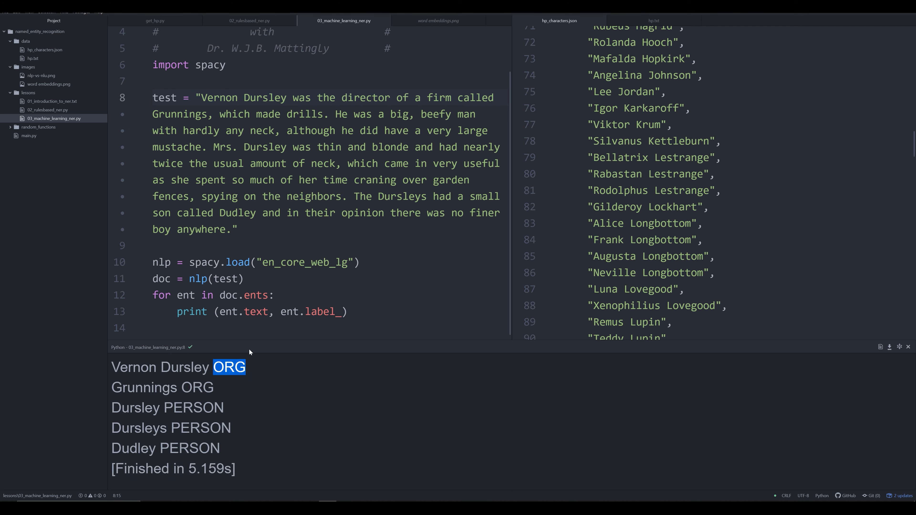
pyautogui.moveTo(250, 352)
pyautogui.write('Mr.')
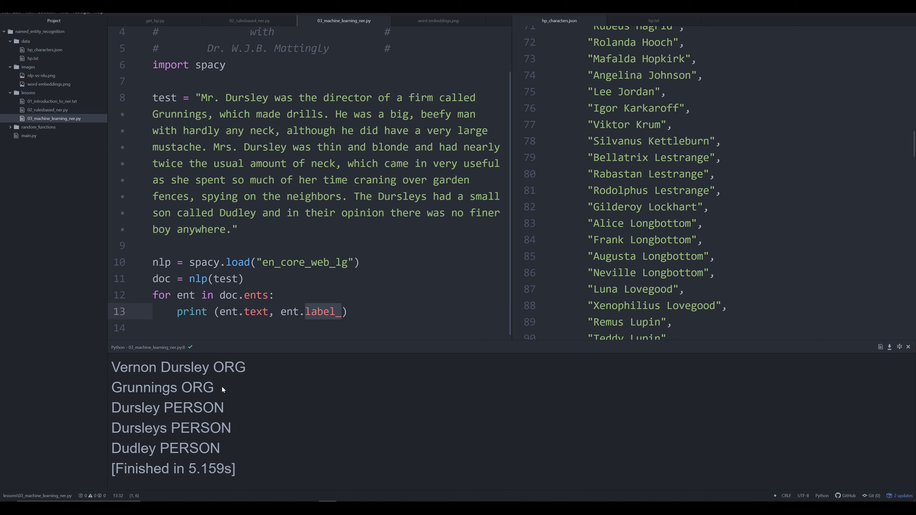
# Append 'Today is November 18th 2008.' to the passage and rerun, getting Today and the date as DATE.
pyautogui.doubleClick(193, 407)
pyautogui.write(' Today is November 18th')
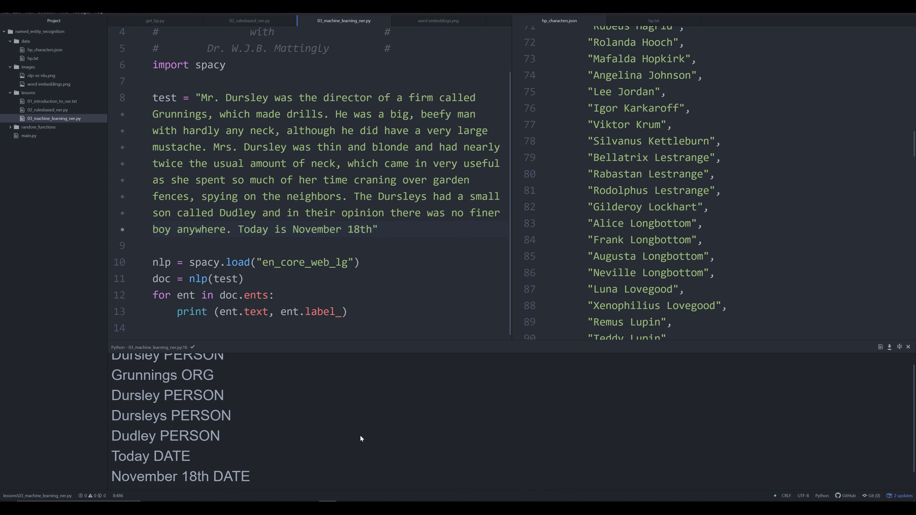
pyautogui.doubleClick(151, 455)
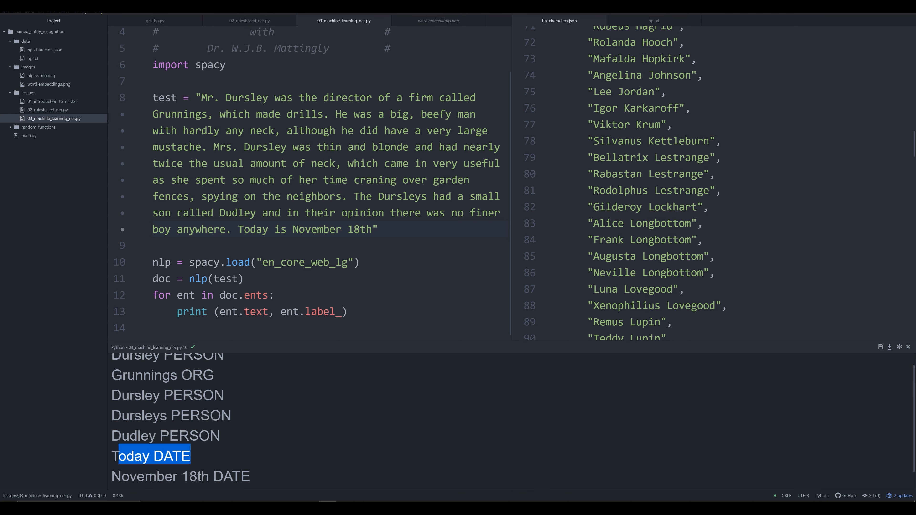
pyautogui.write('2008.')
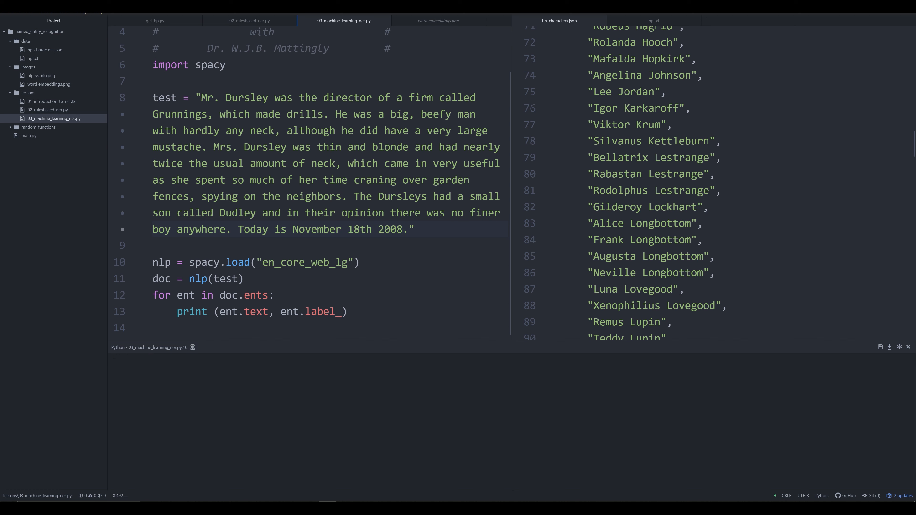
pyautogui.click(412, 229)
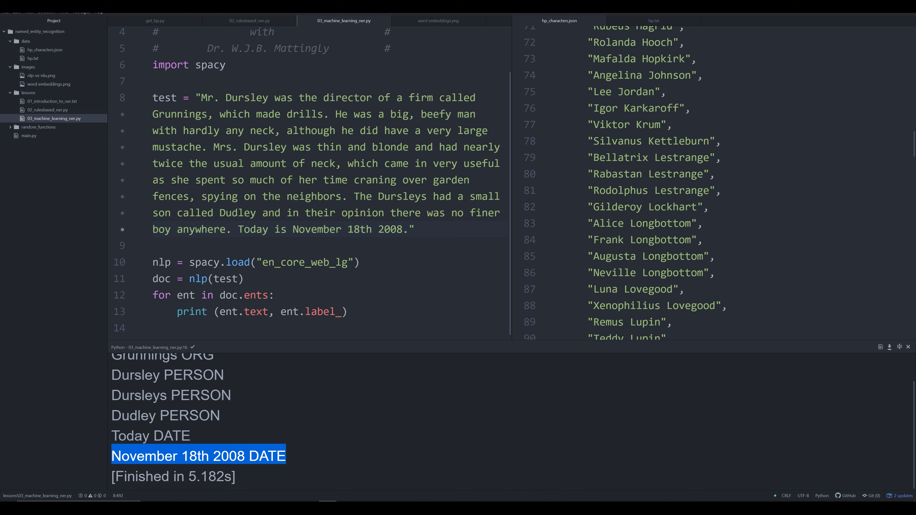
pyautogui.moveTo(262, 470)
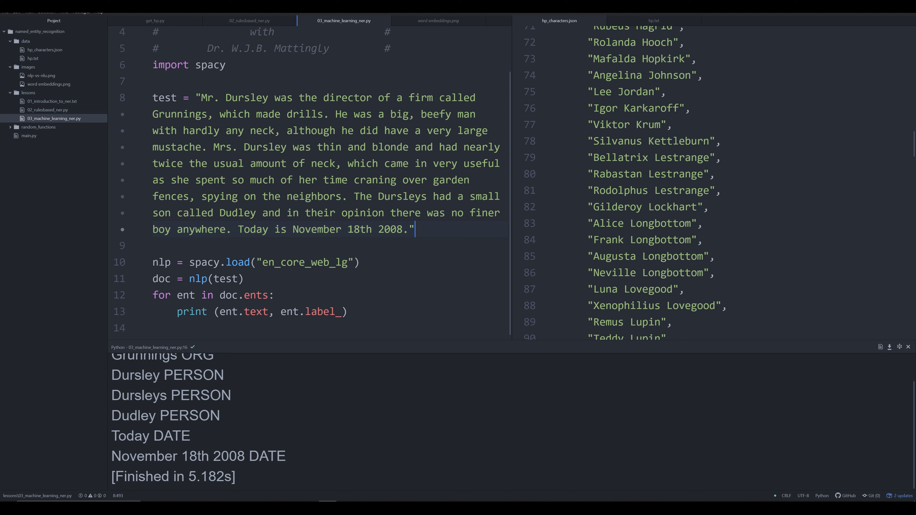
# Append 'Two is larger than 1.' and rerun, getting Two and larger than 1 as CARDINAL.
pyautogui.write('Two is')
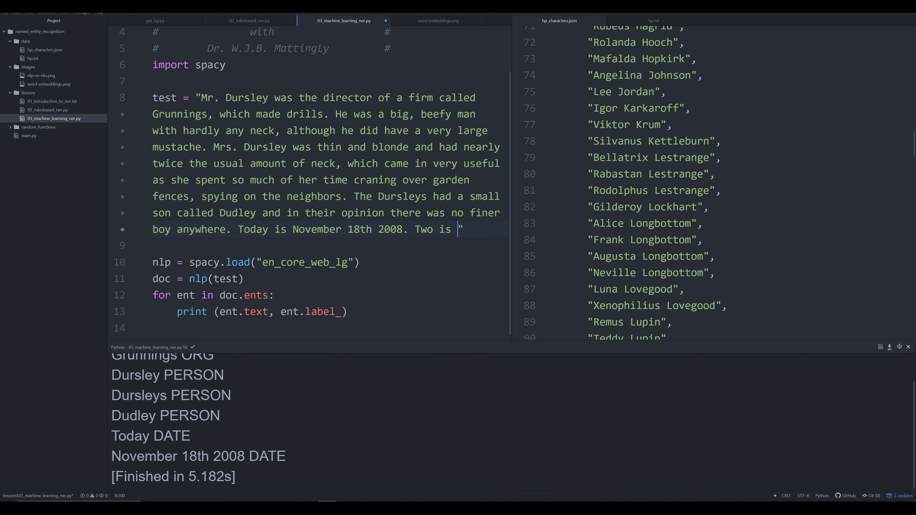
pyautogui.write('larger than 1.')
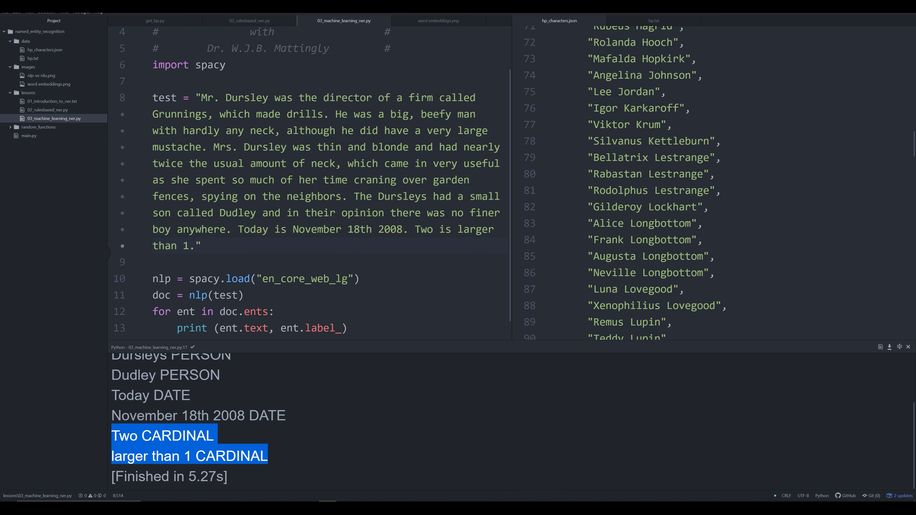
pyautogui.click(292, 465)
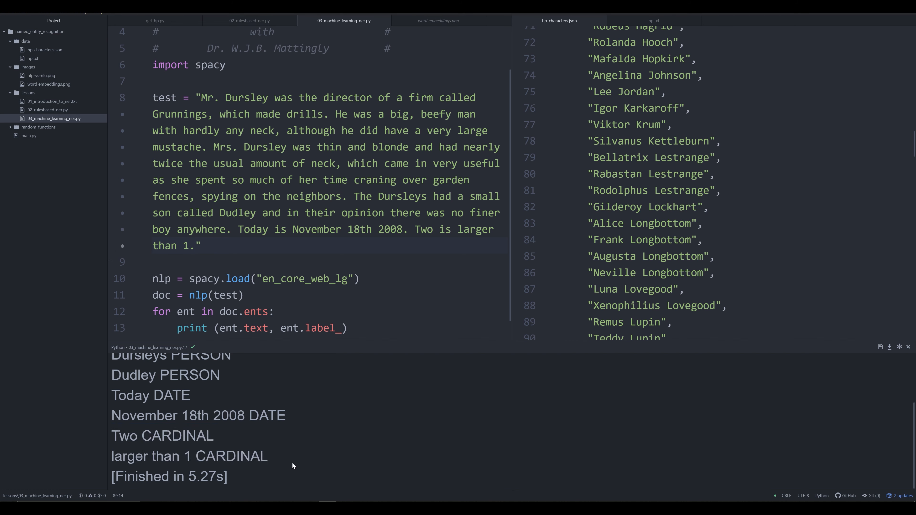
pyautogui.doubleClick(187, 456)
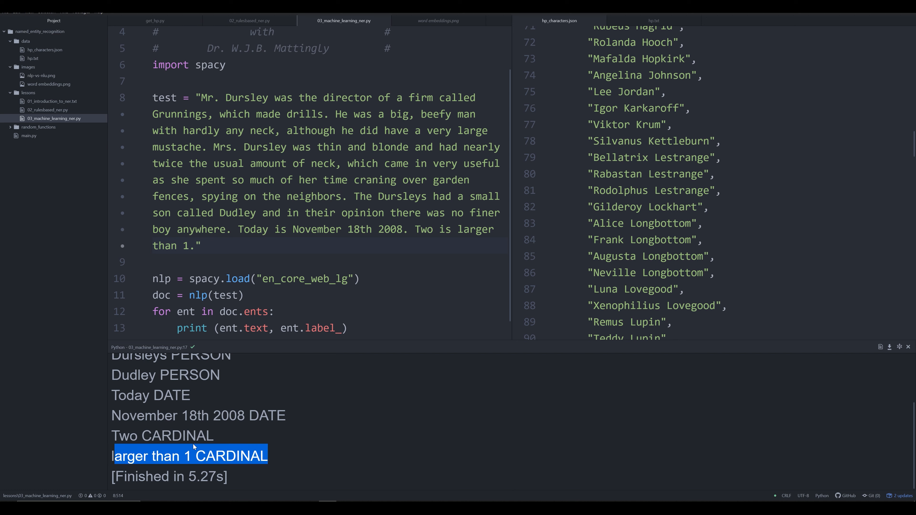
pyautogui.click(358, 229)
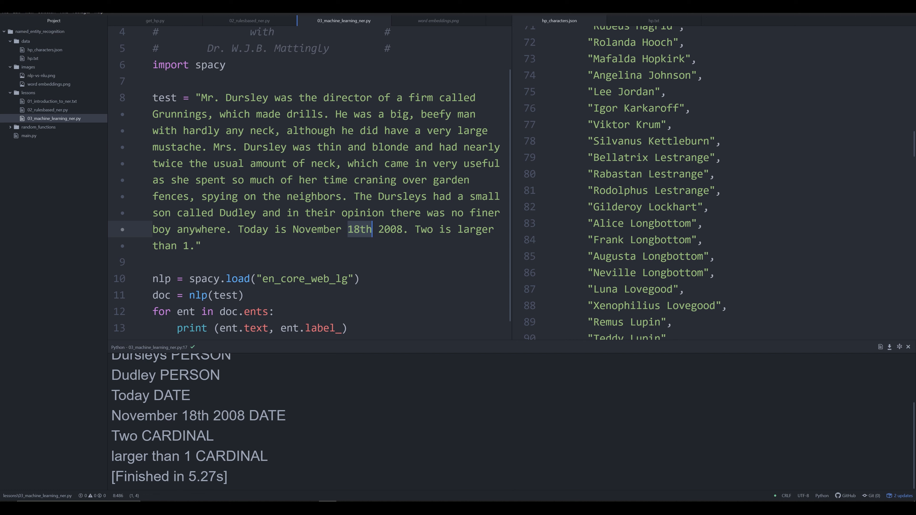
pyautogui.moveTo(546, 214)
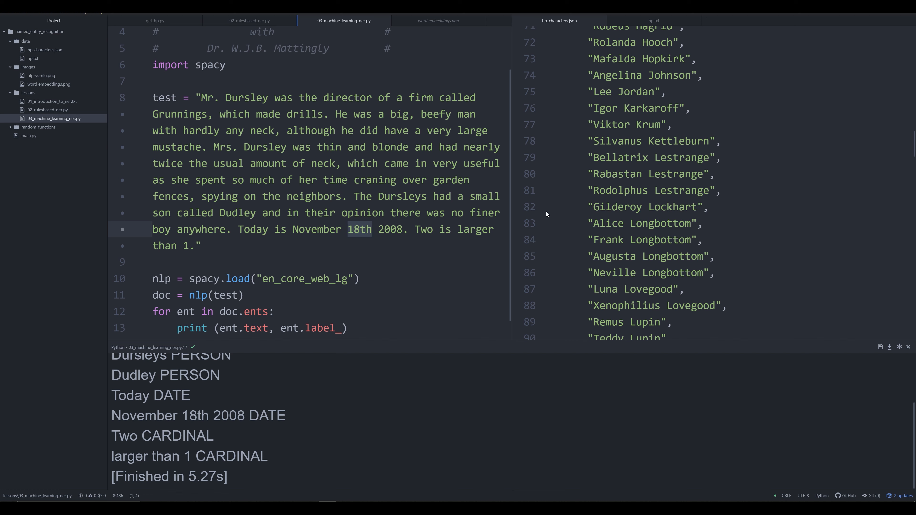